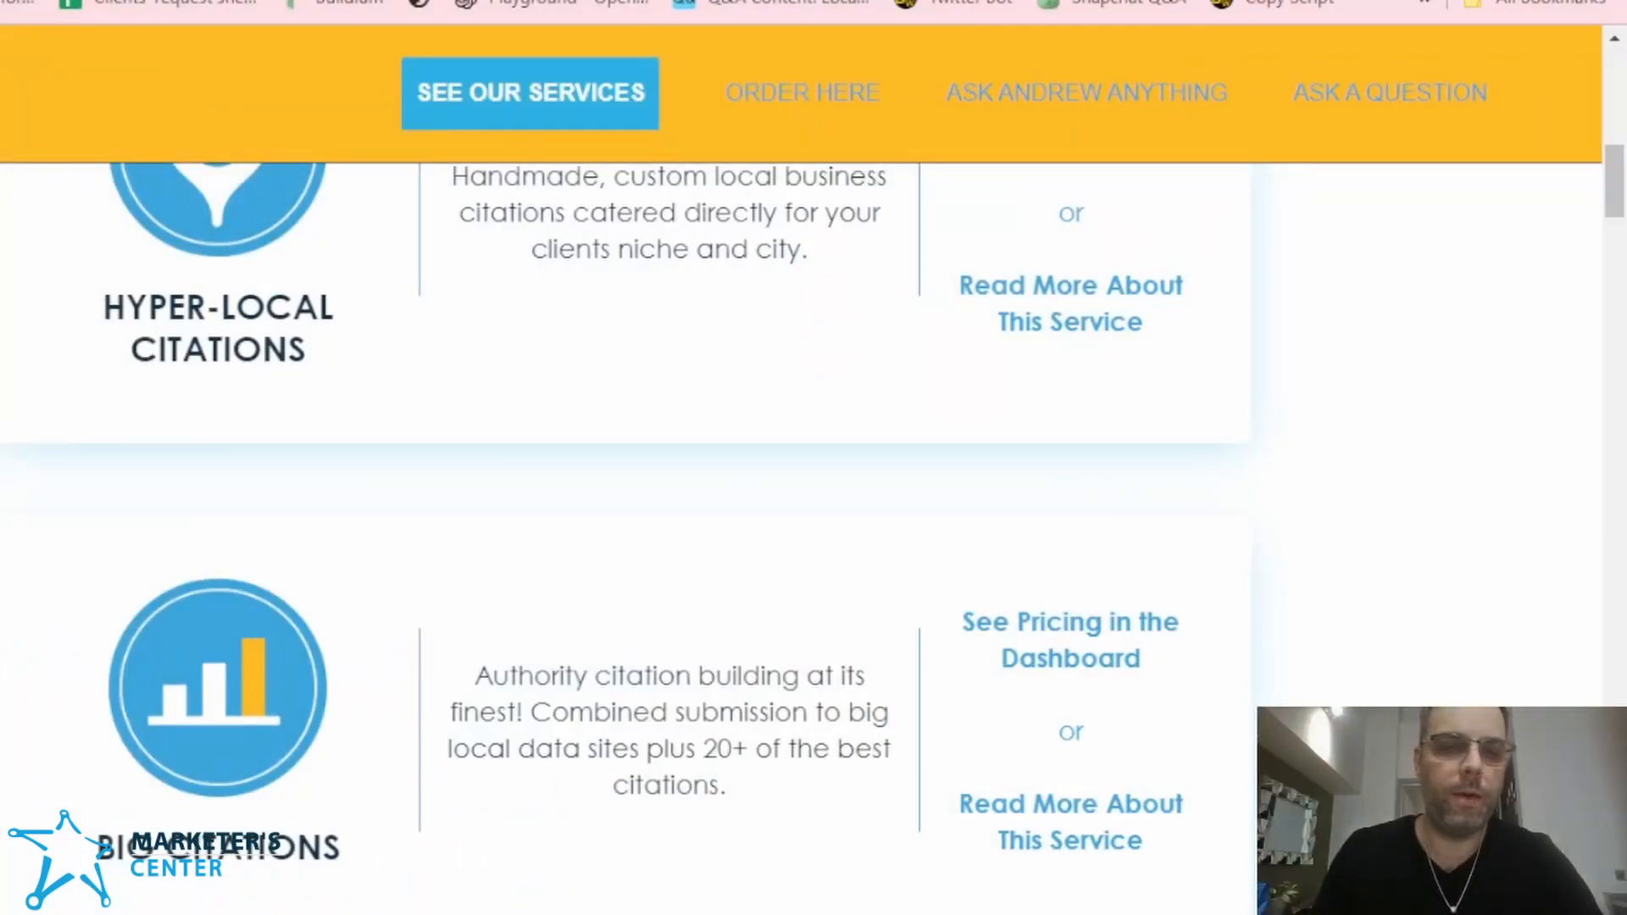
# Step: Scroll past Hyper-Local and Big Citations to Local Mini Sites and clear the text highlight
pyautogui.scroll(-3)
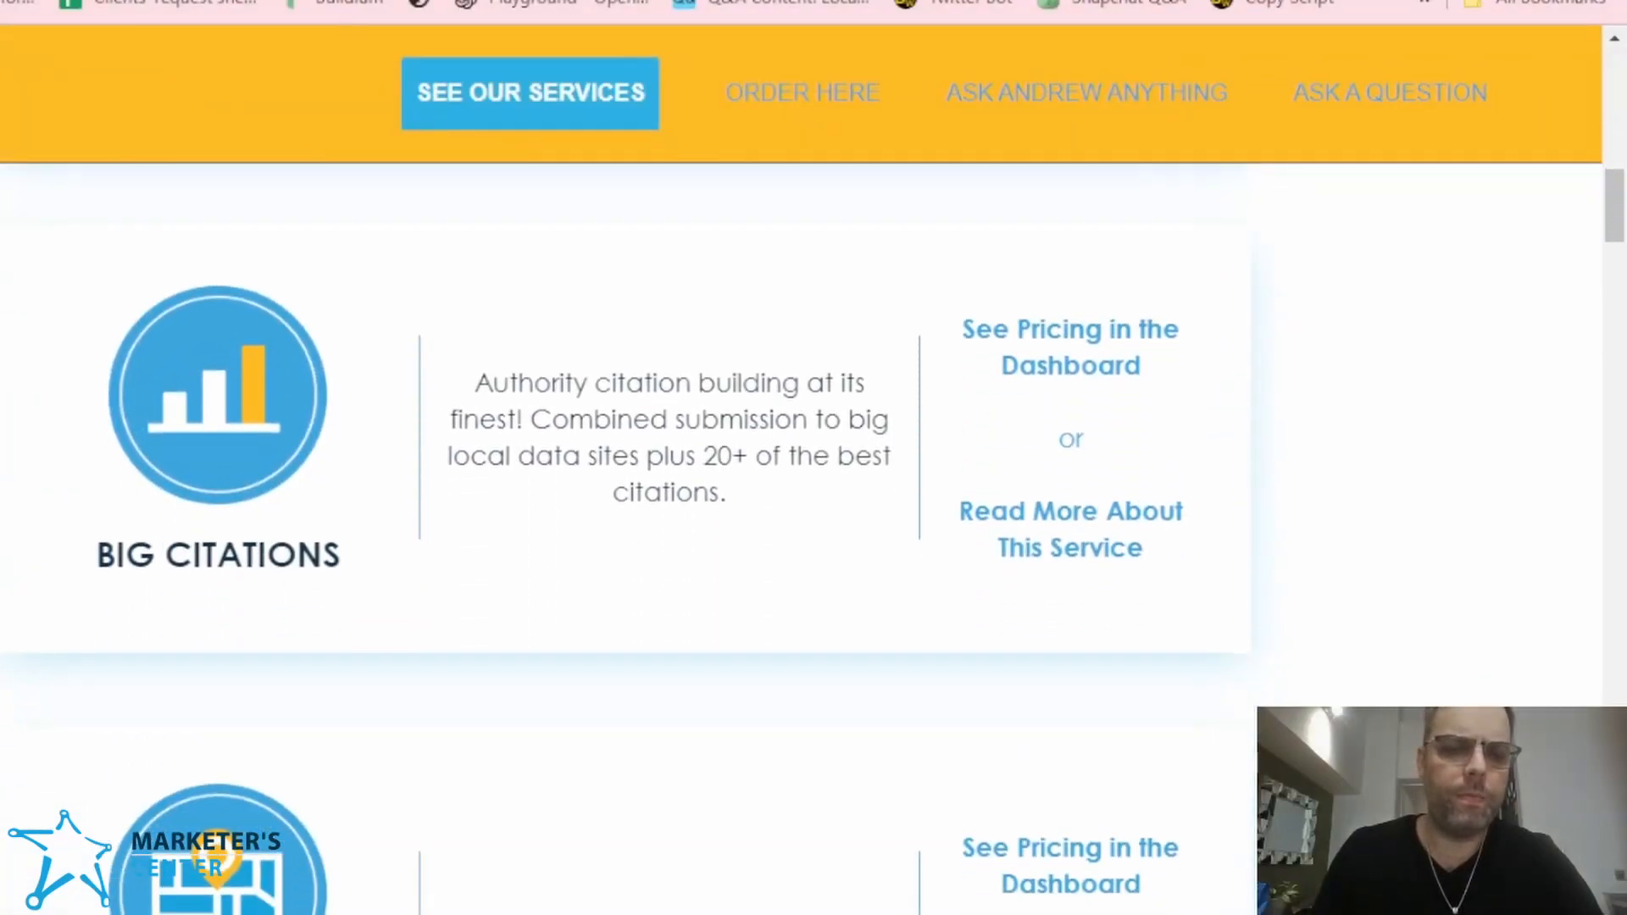
pyautogui.scroll(-3)
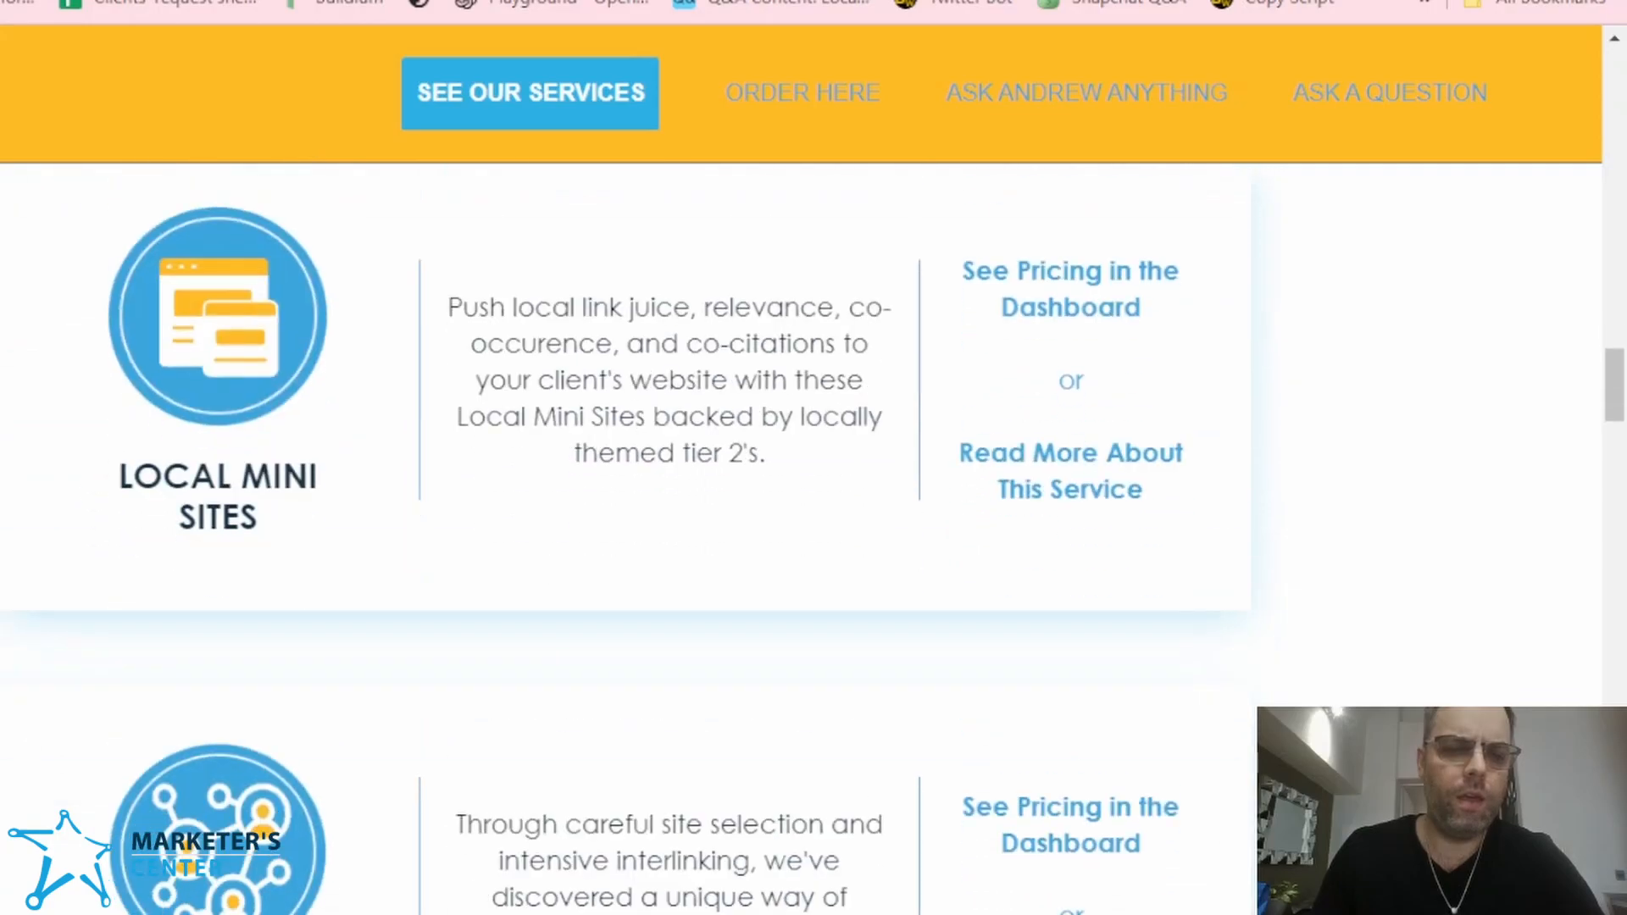
pyautogui.scroll(-3)
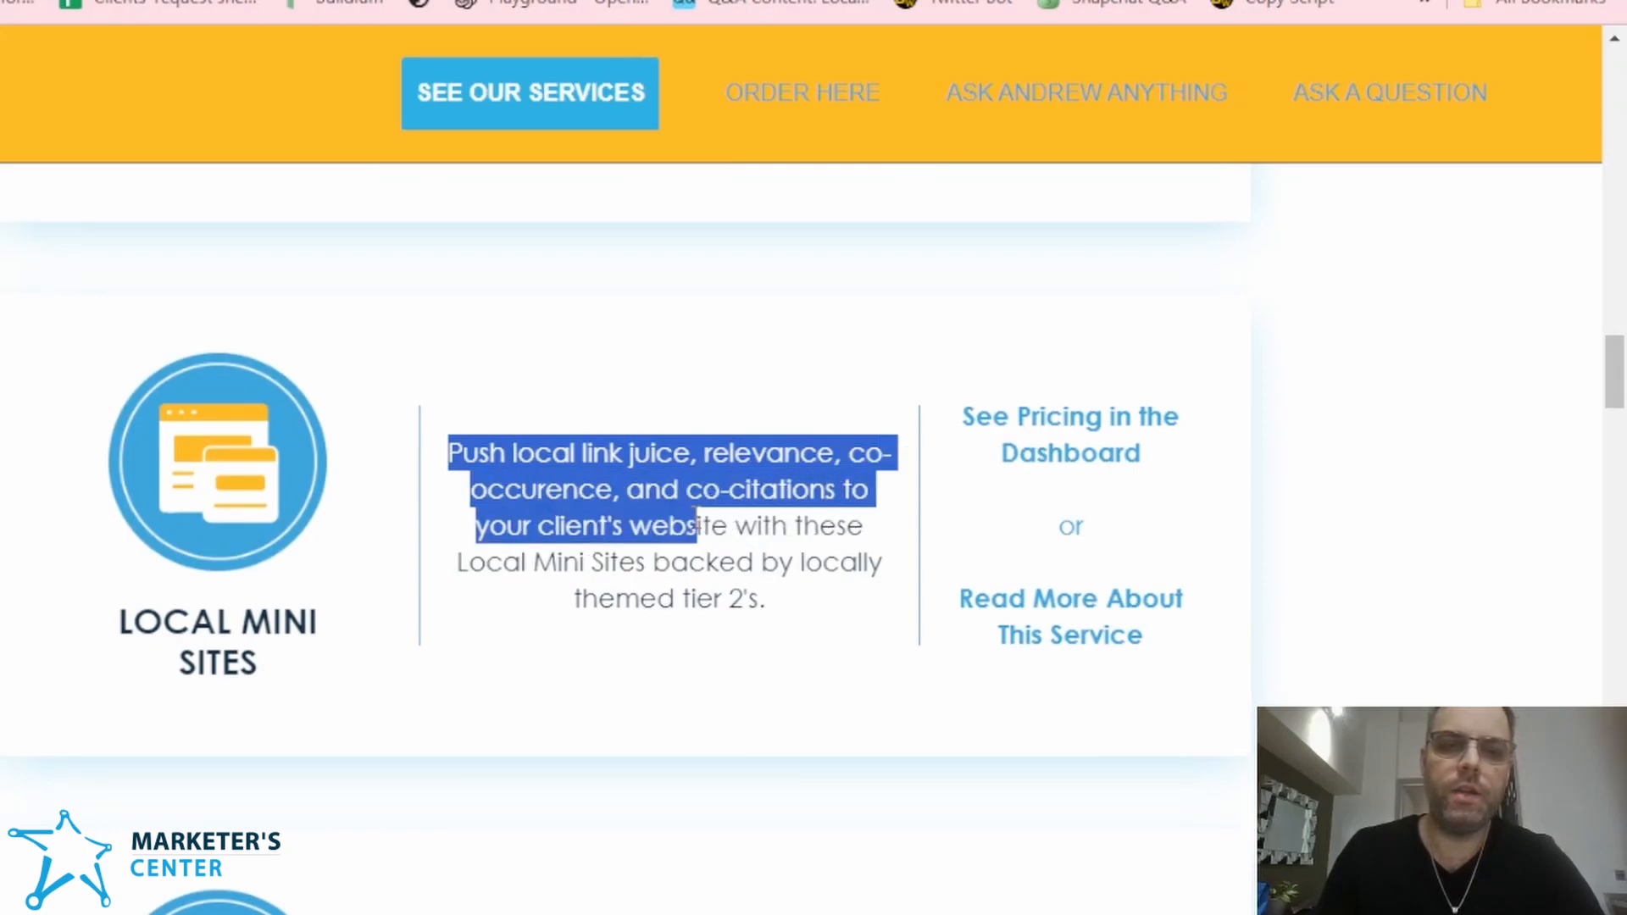
pyautogui.click(803, 619)
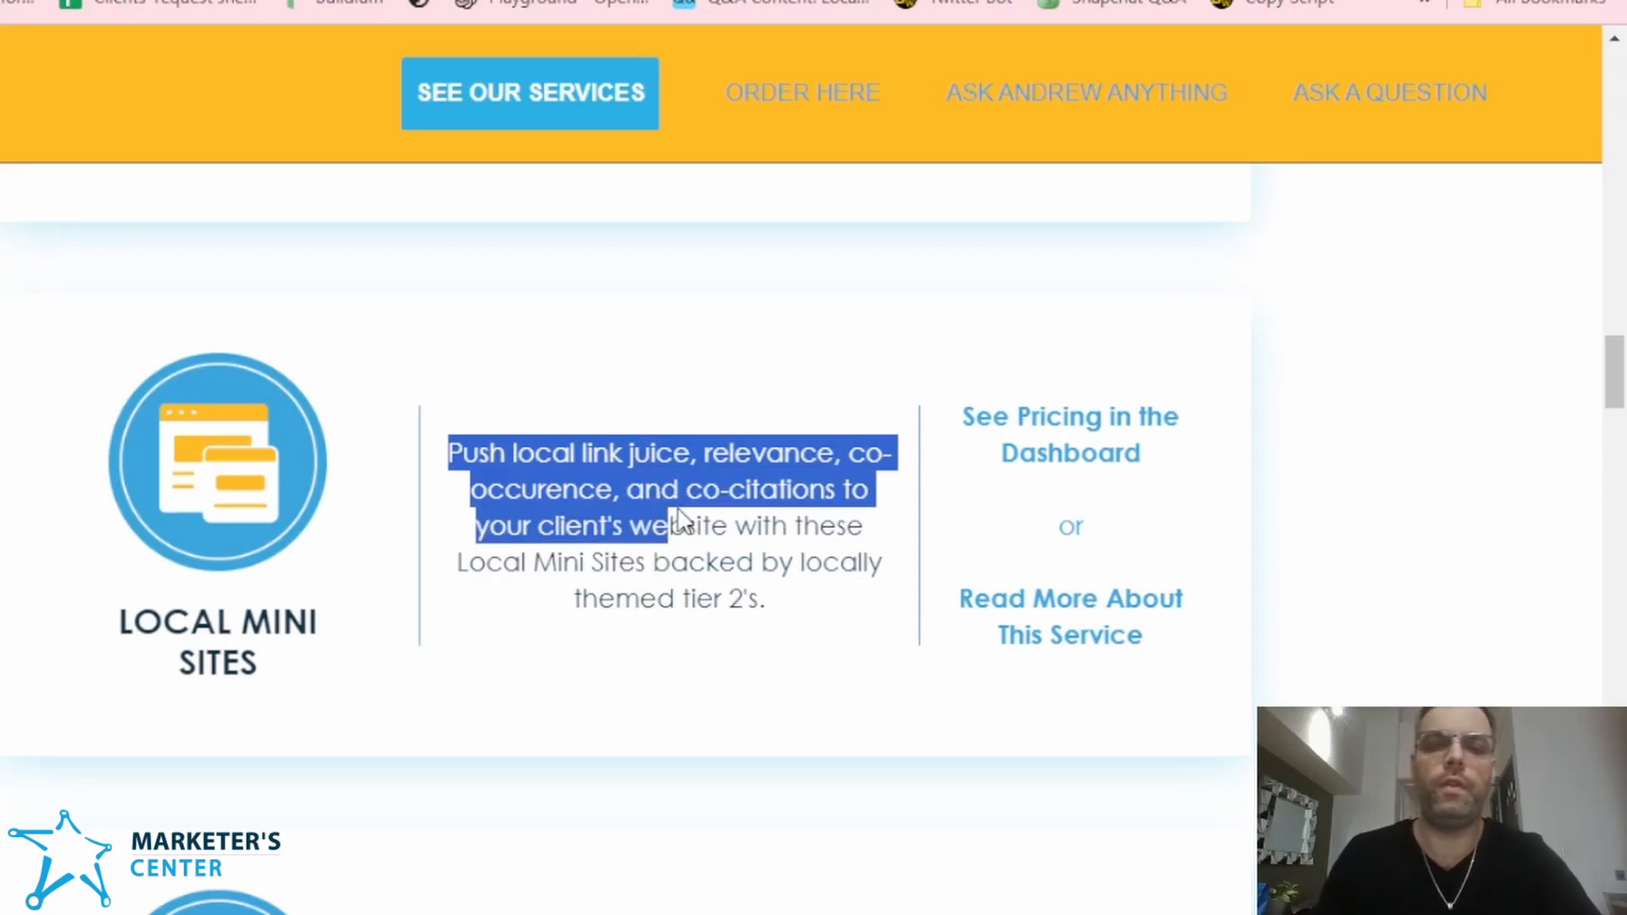
pyautogui.click(665, 524)
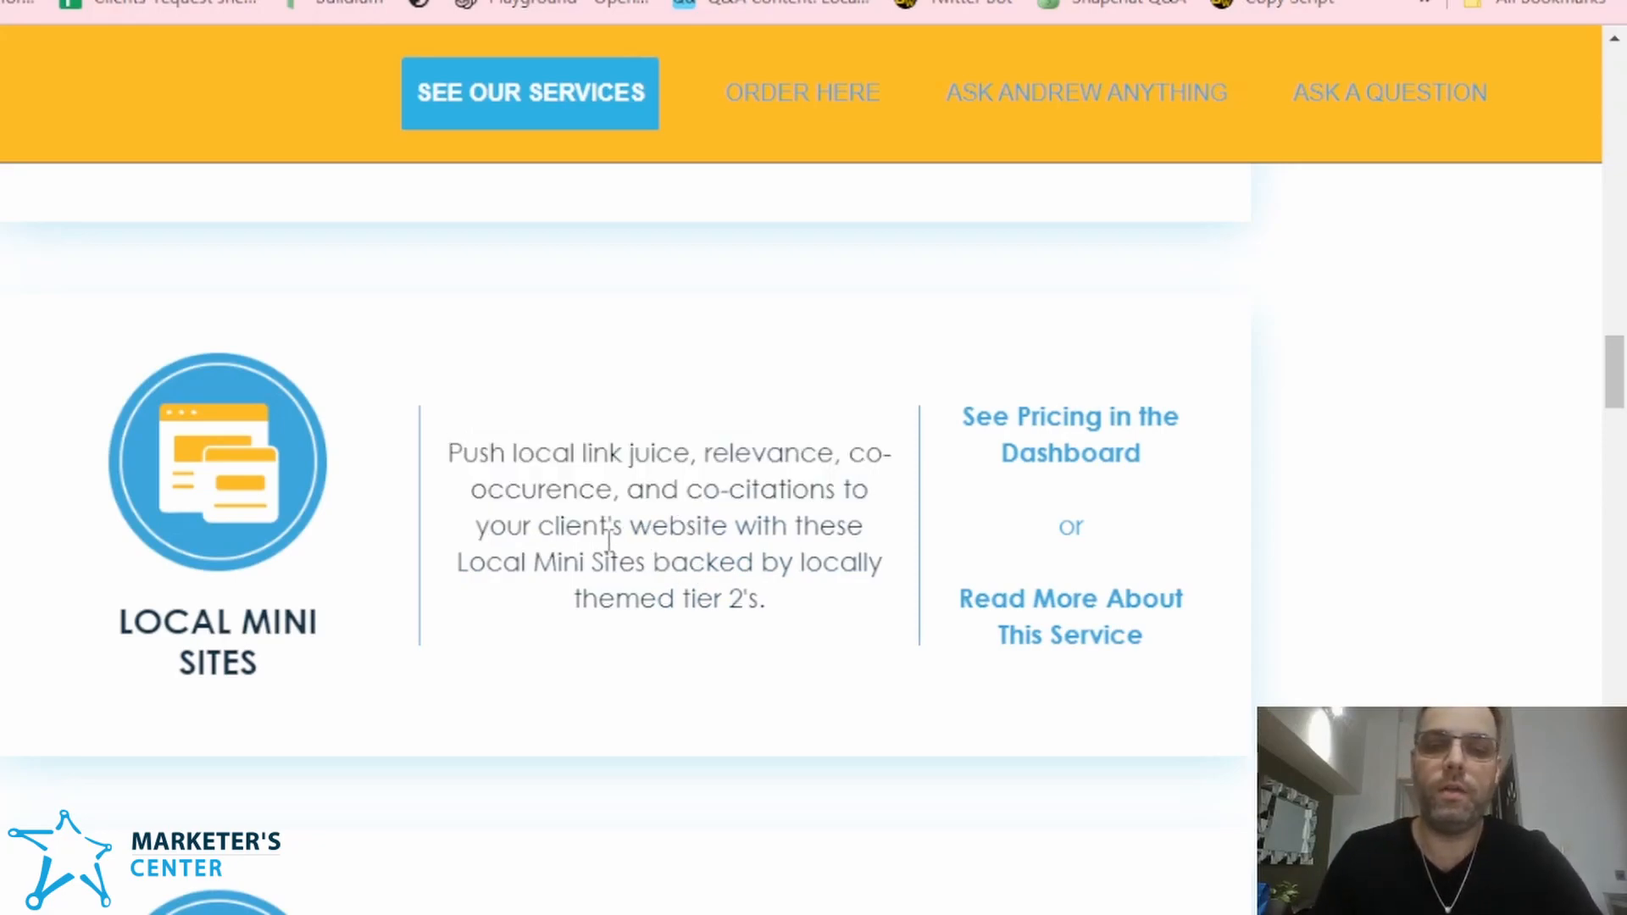
pyautogui.moveTo(645, 571)
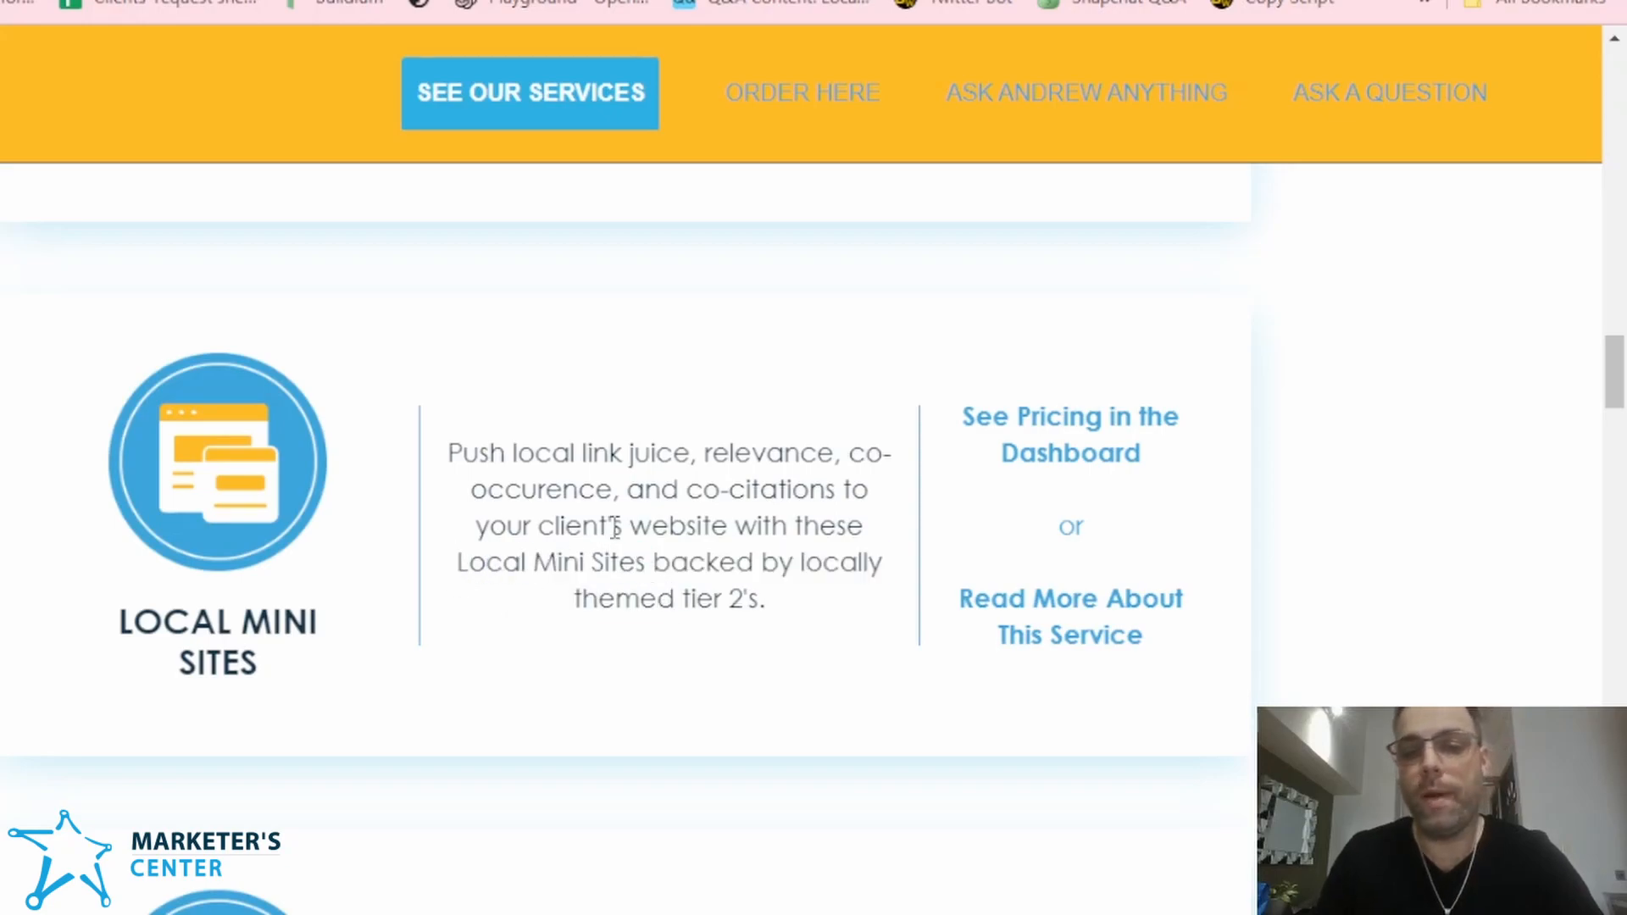
# Step: Scroll past Local Social Mesh and PR Marketing Machine to the Budget Tier 1's card
pyautogui.scroll(-3)
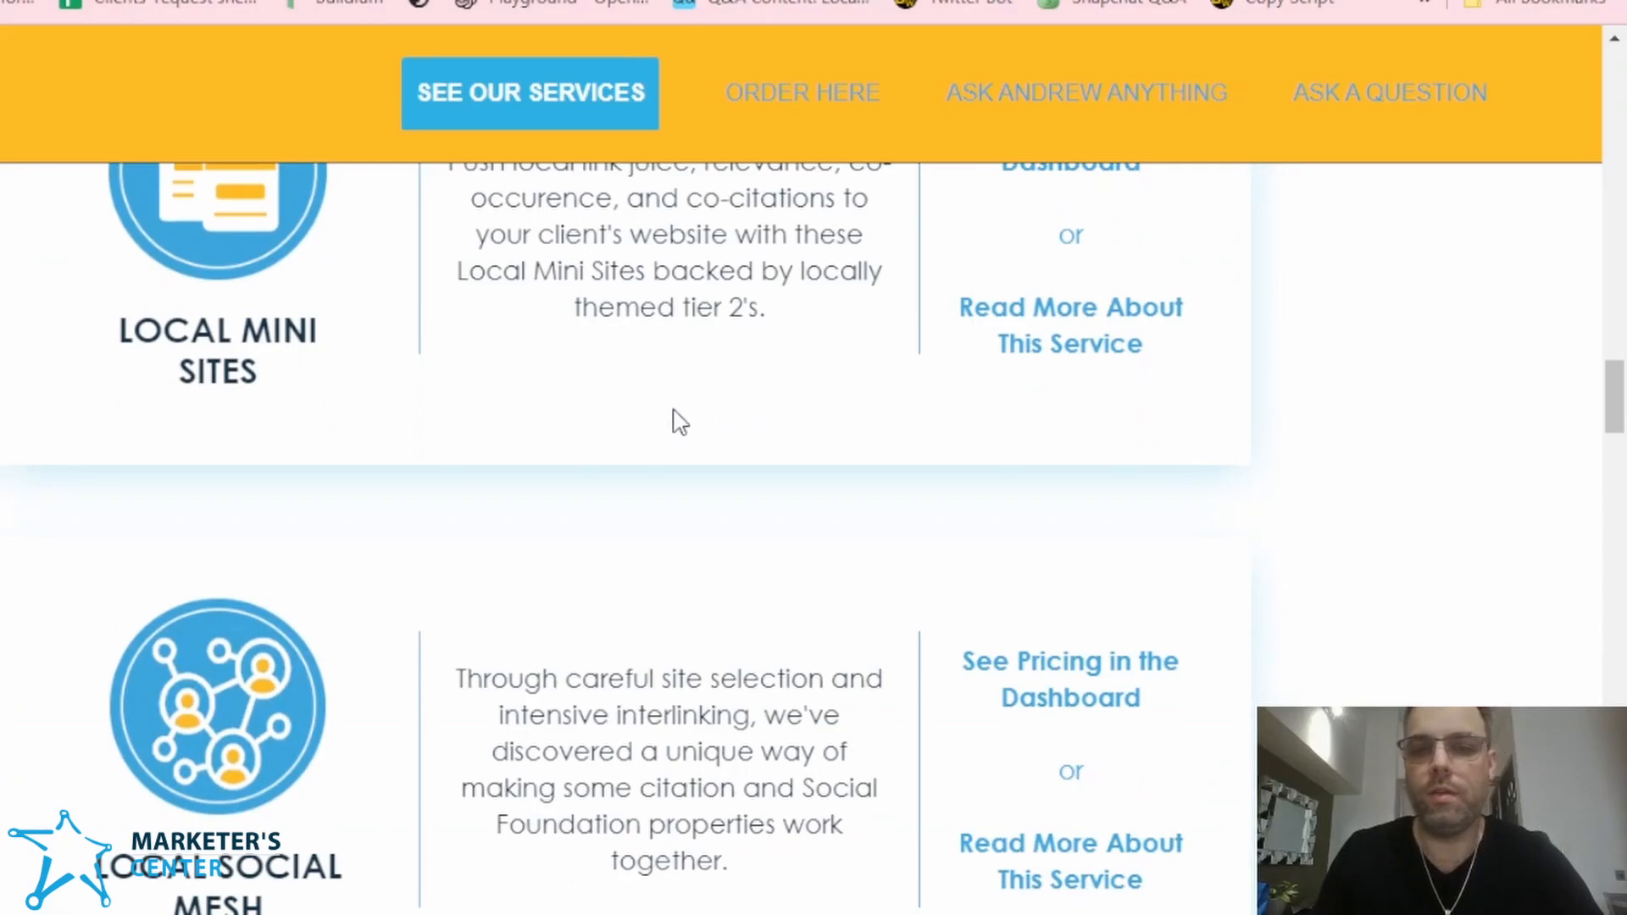
pyautogui.scroll(-3)
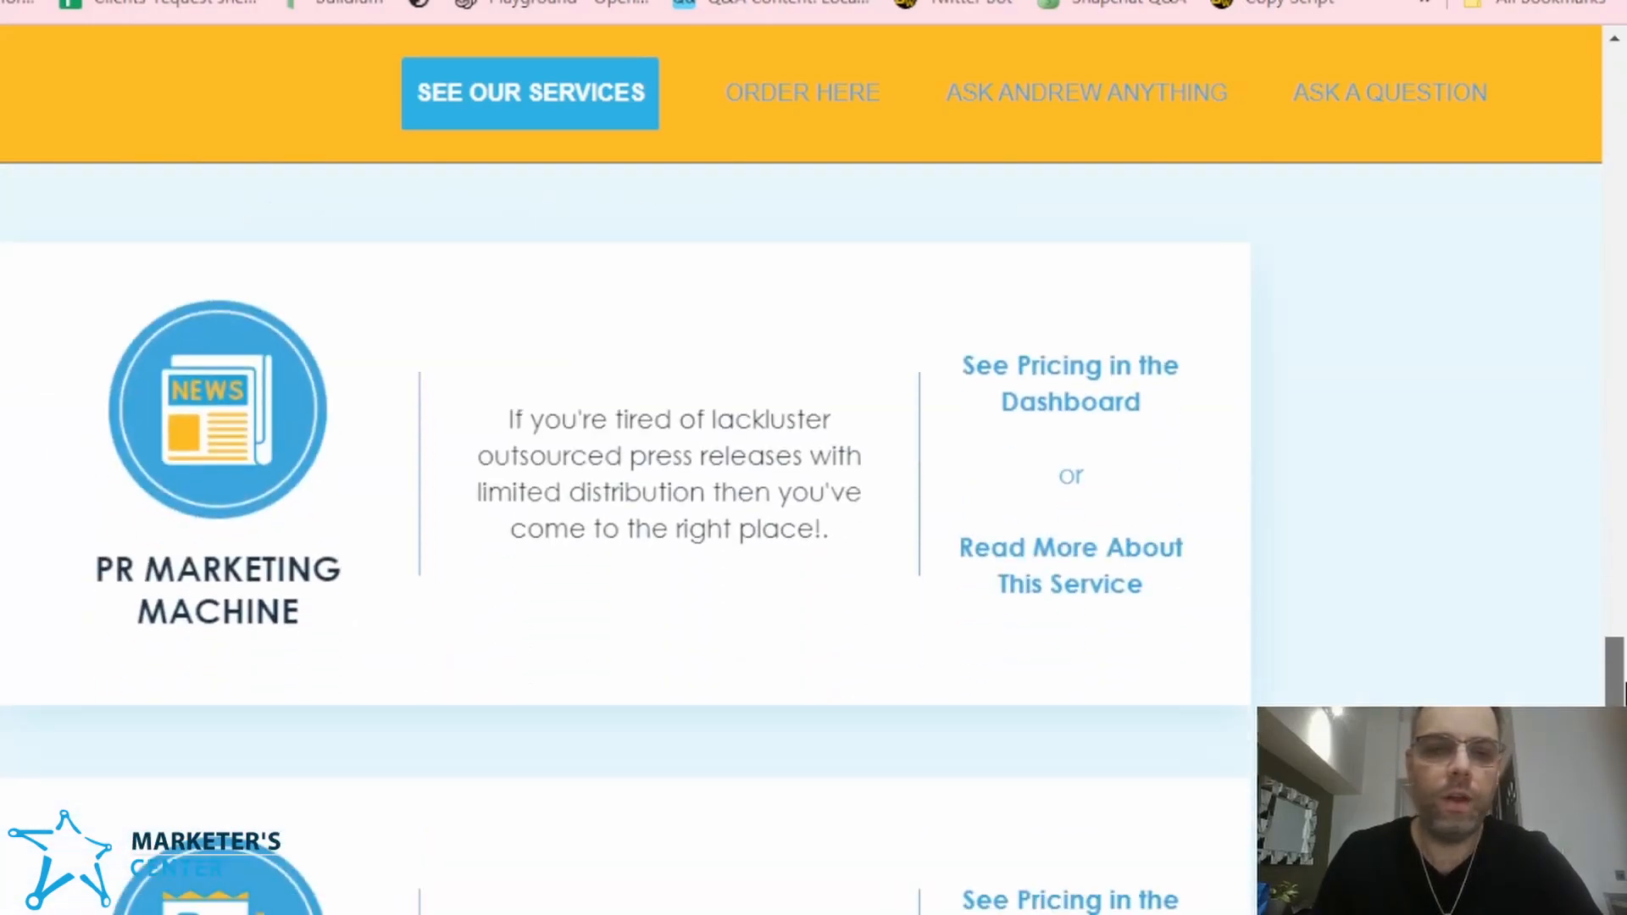
pyautogui.scroll(-3)
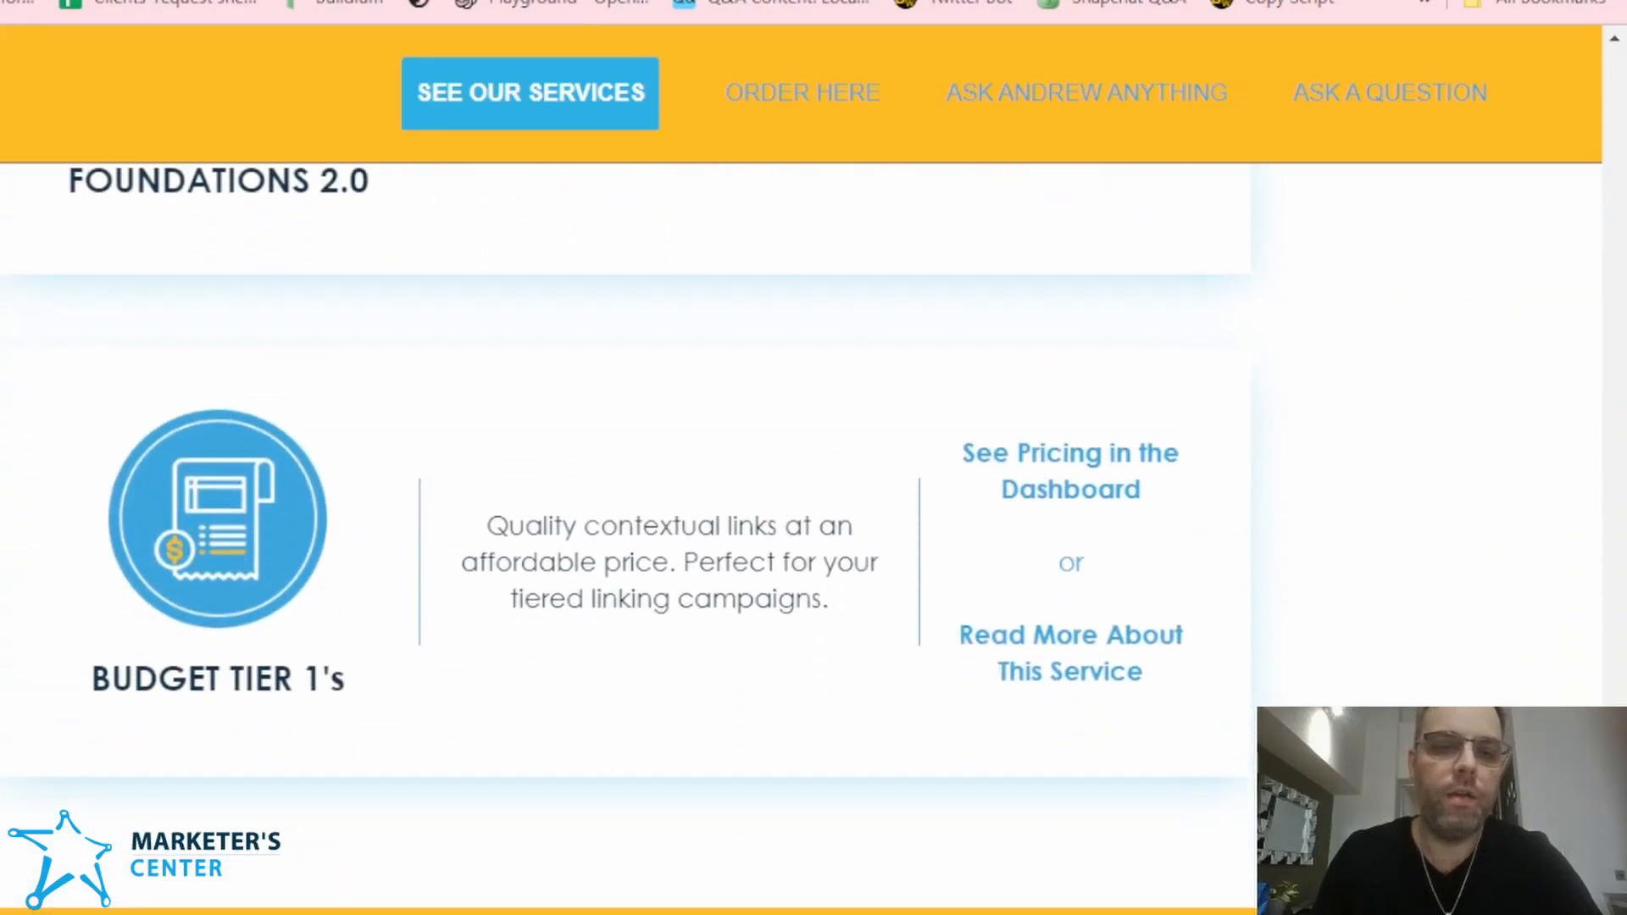
pyautogui.scroll(-3)
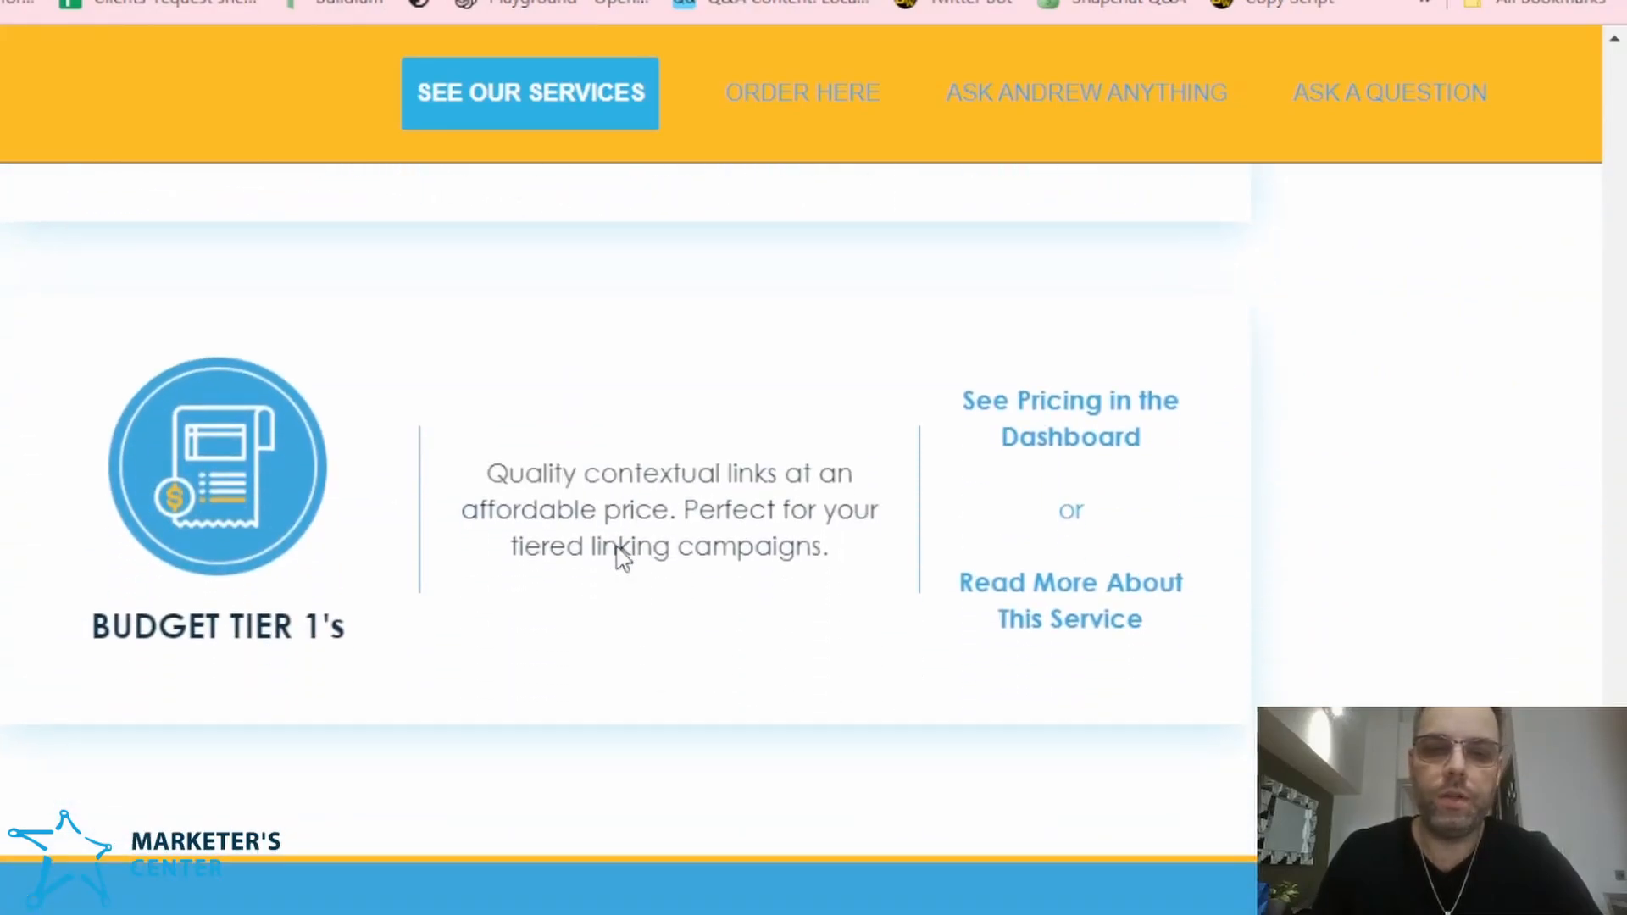
pyautogui.scroll(-3)
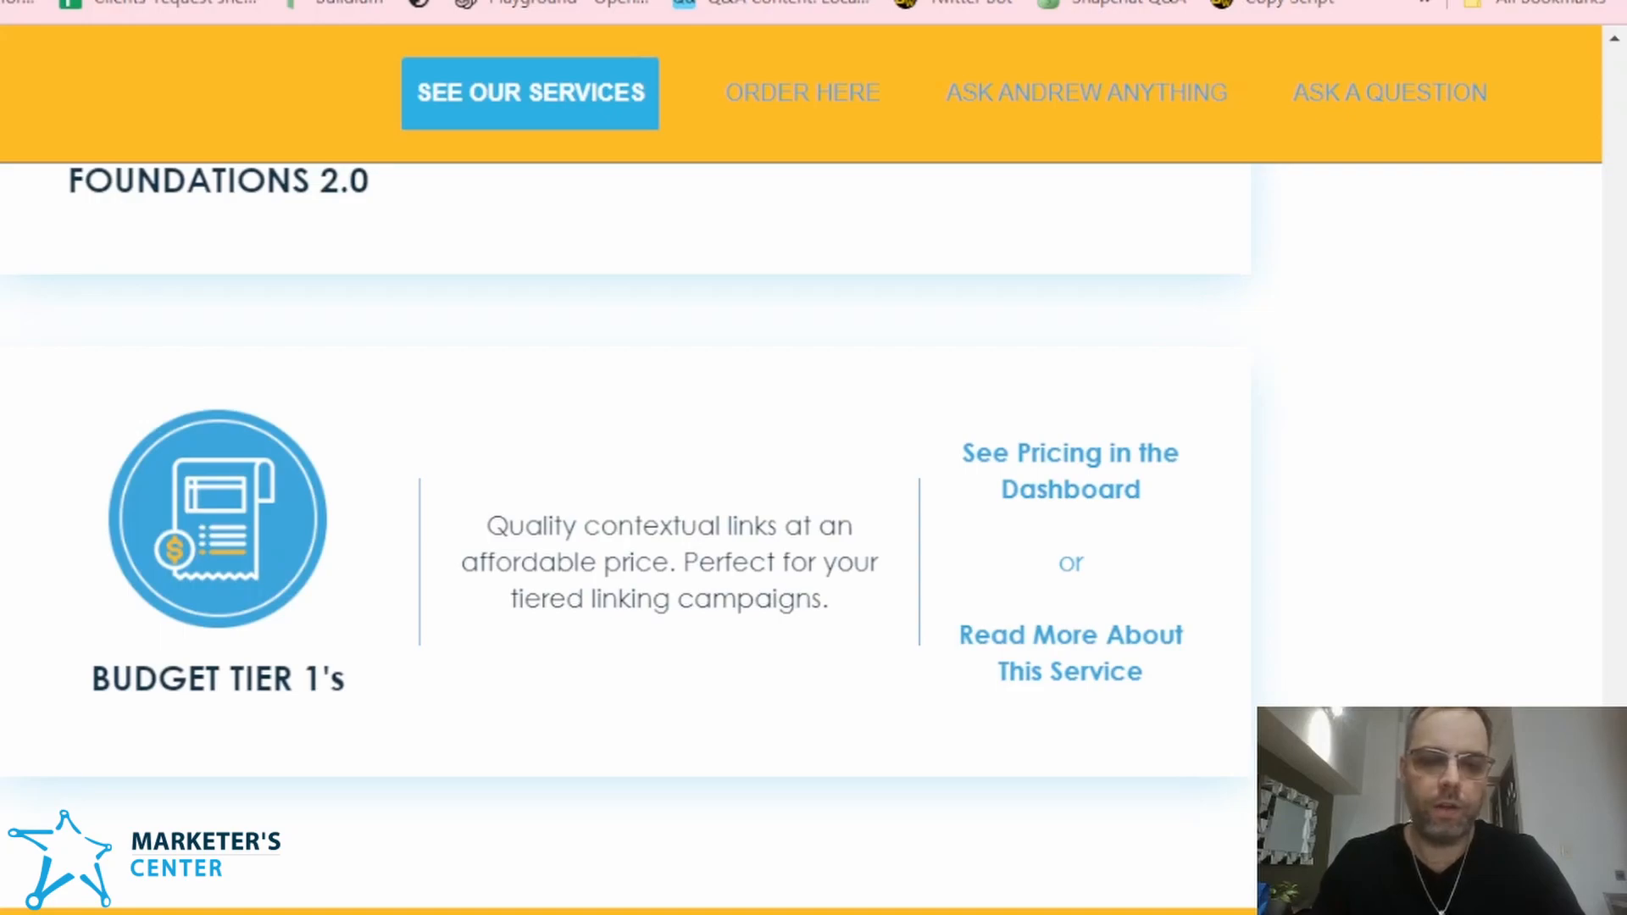
pyautogui.moveTo(495, 516)
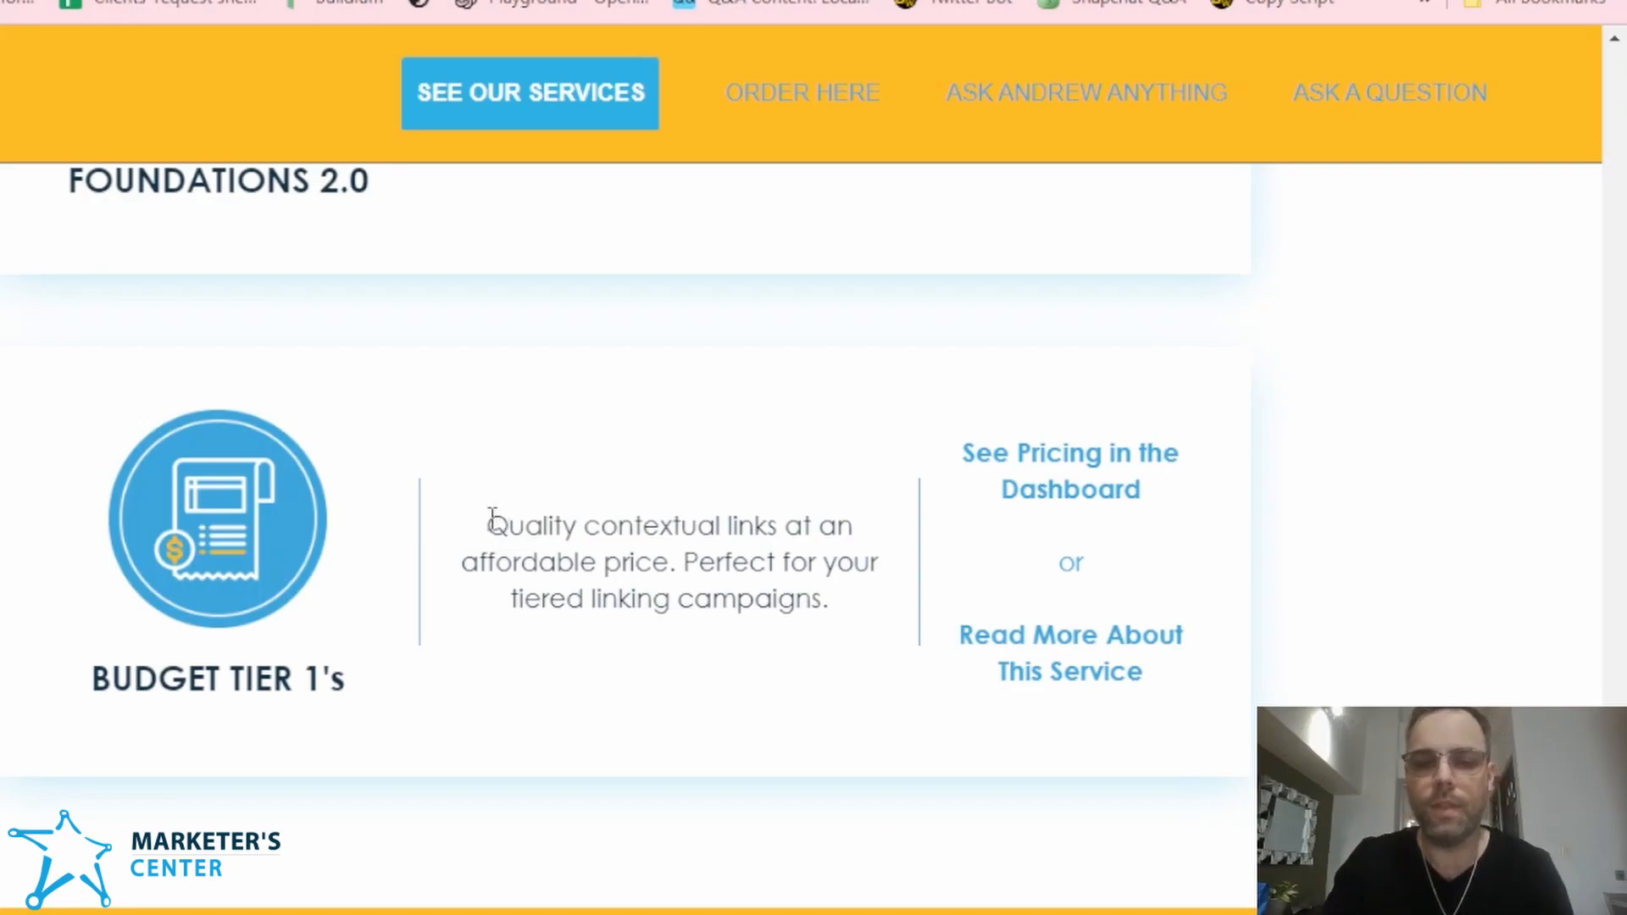
pyautogui.moveTo(1017, 669)
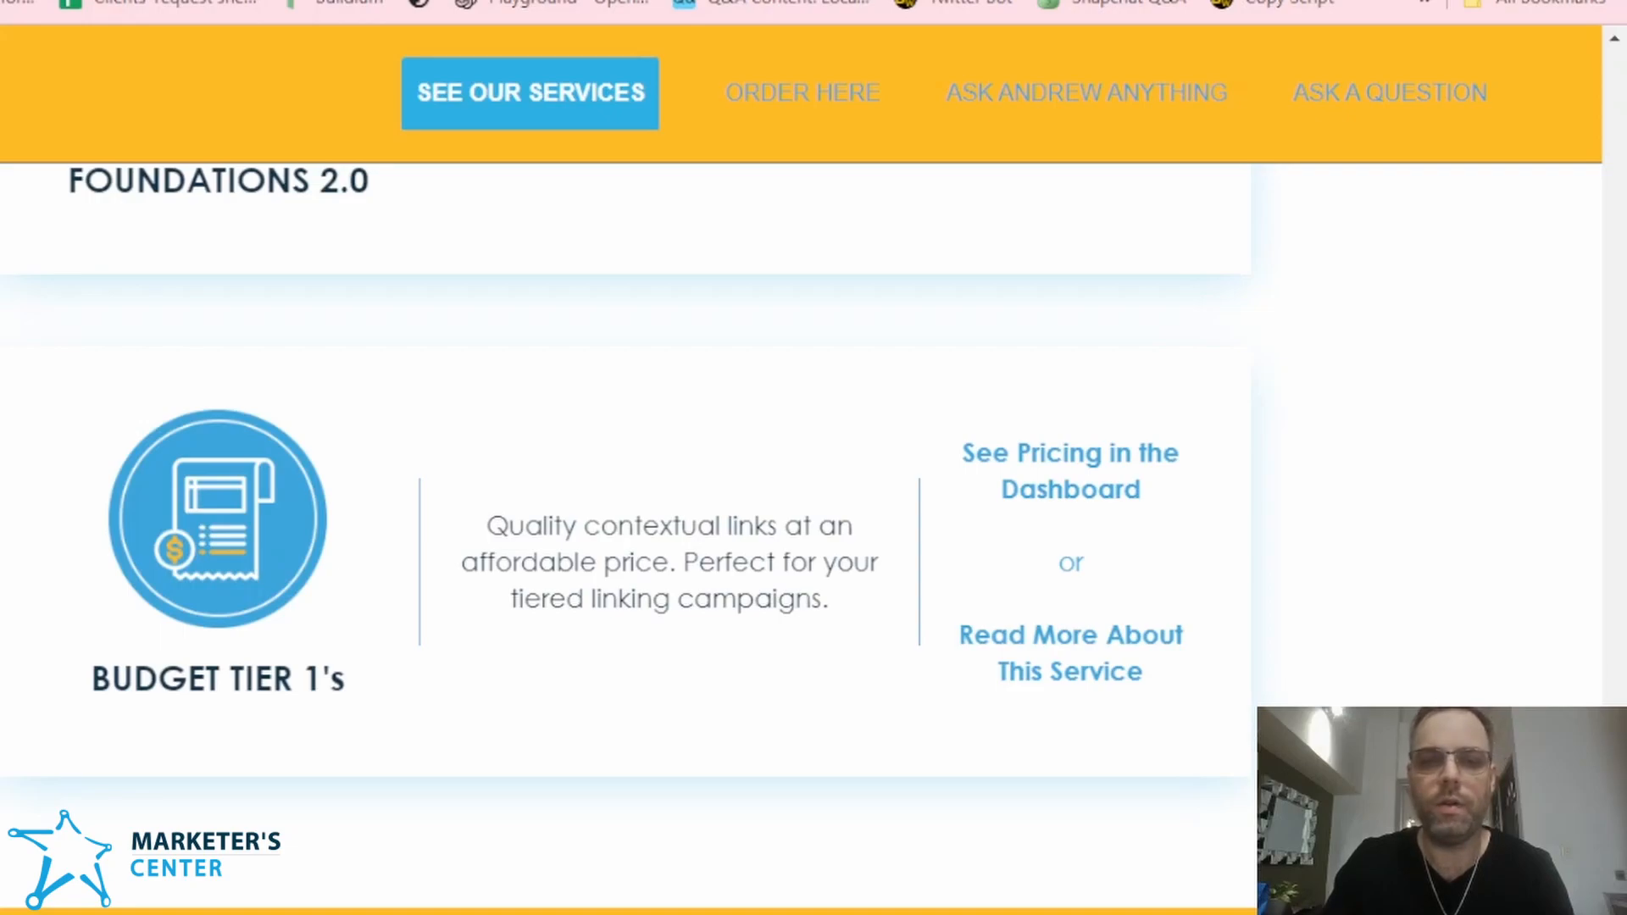
pyautogui.moveTo(577, 736)
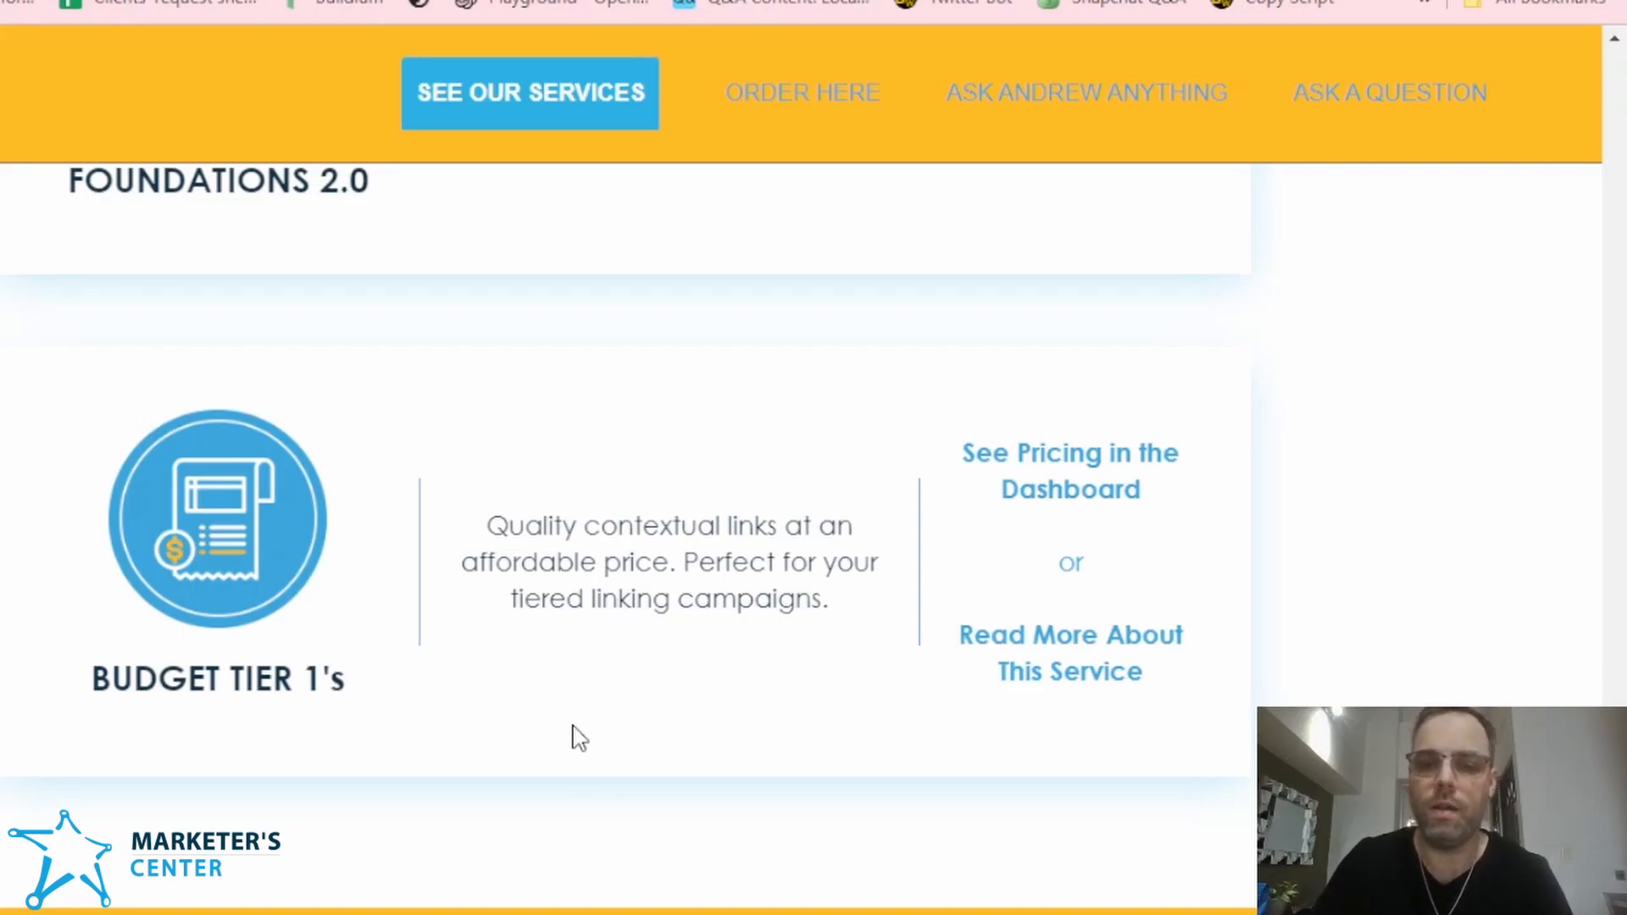
pyautogui.moveTo(629, 728)
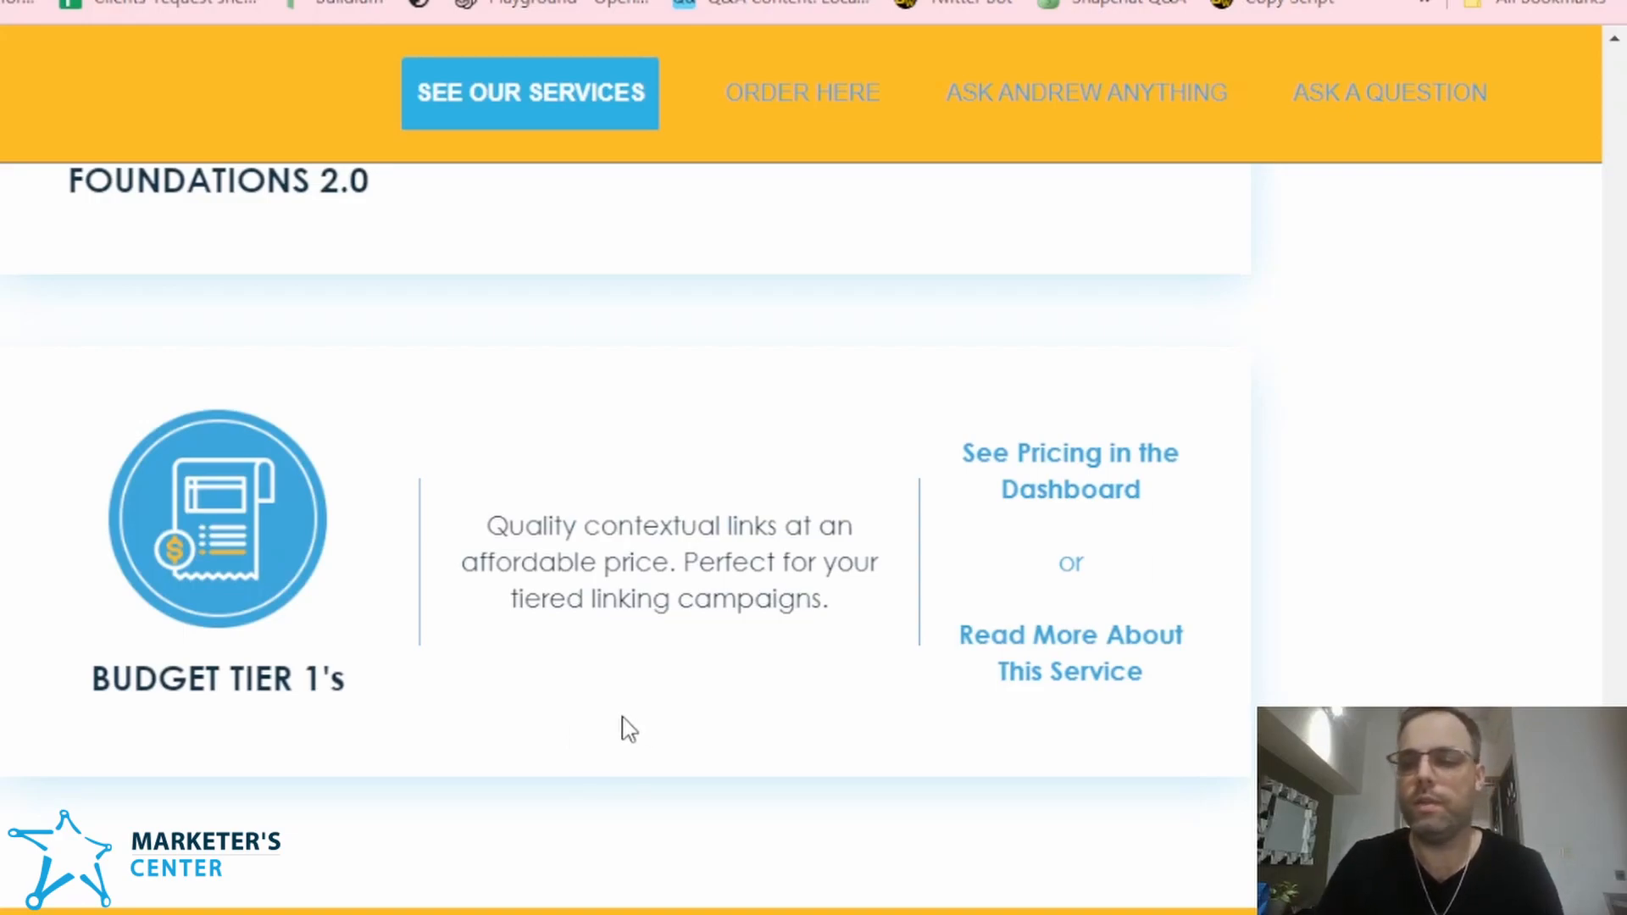
# Step: Scroll around the Organic SEO section to show the Social Foundations 2.0 card
pyautogui.scroll(-3)
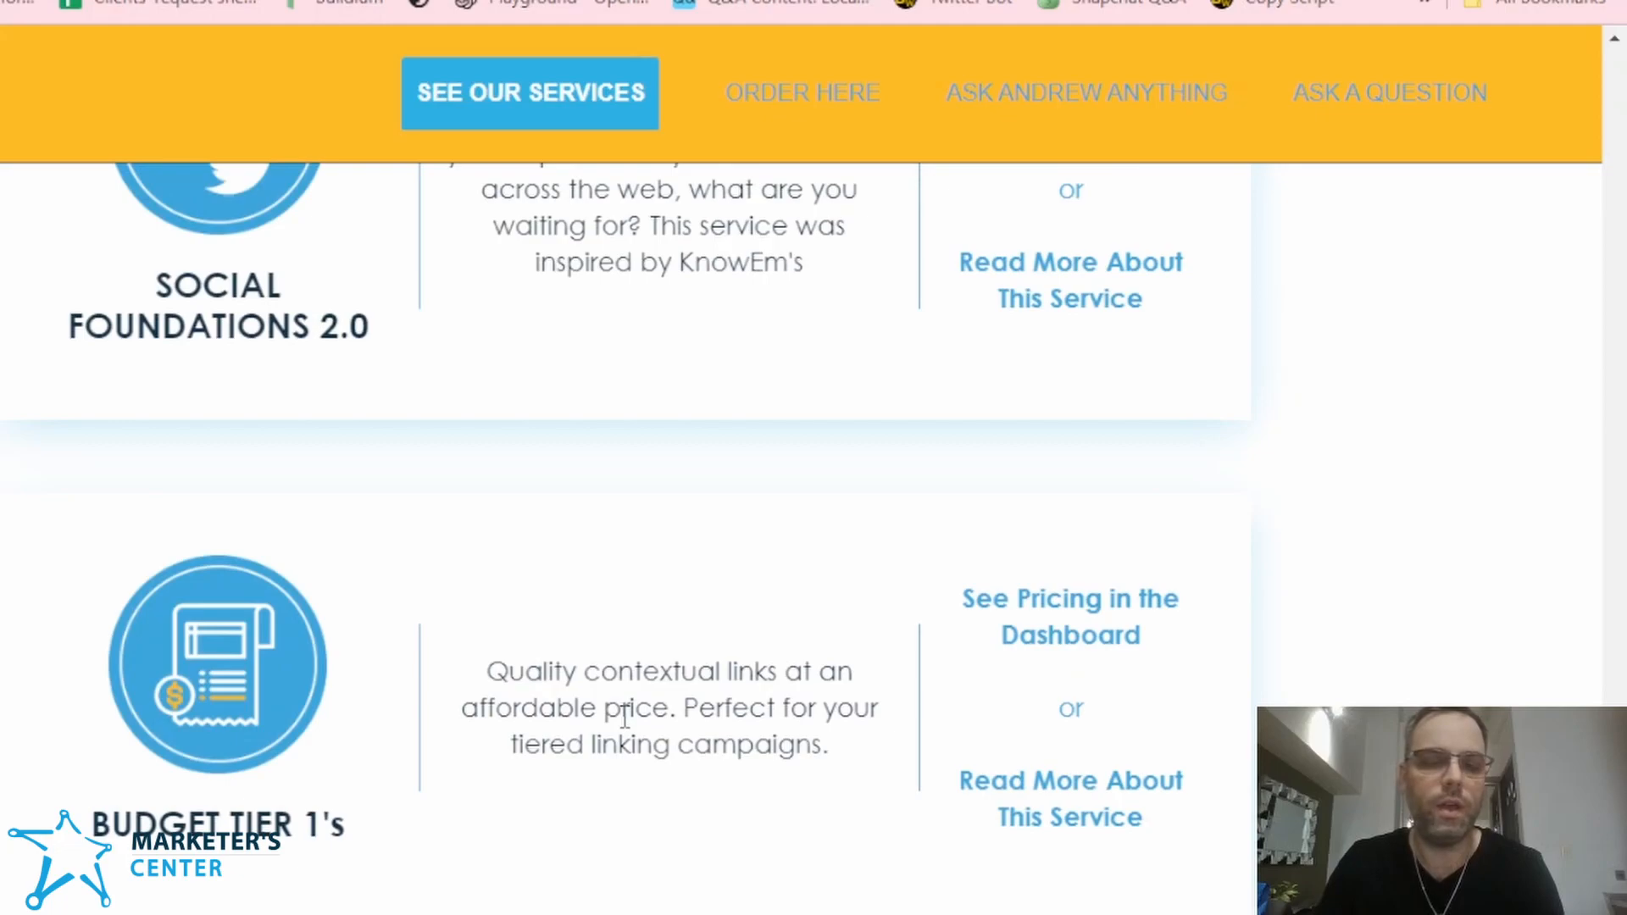
pyautogui.scroll(3)
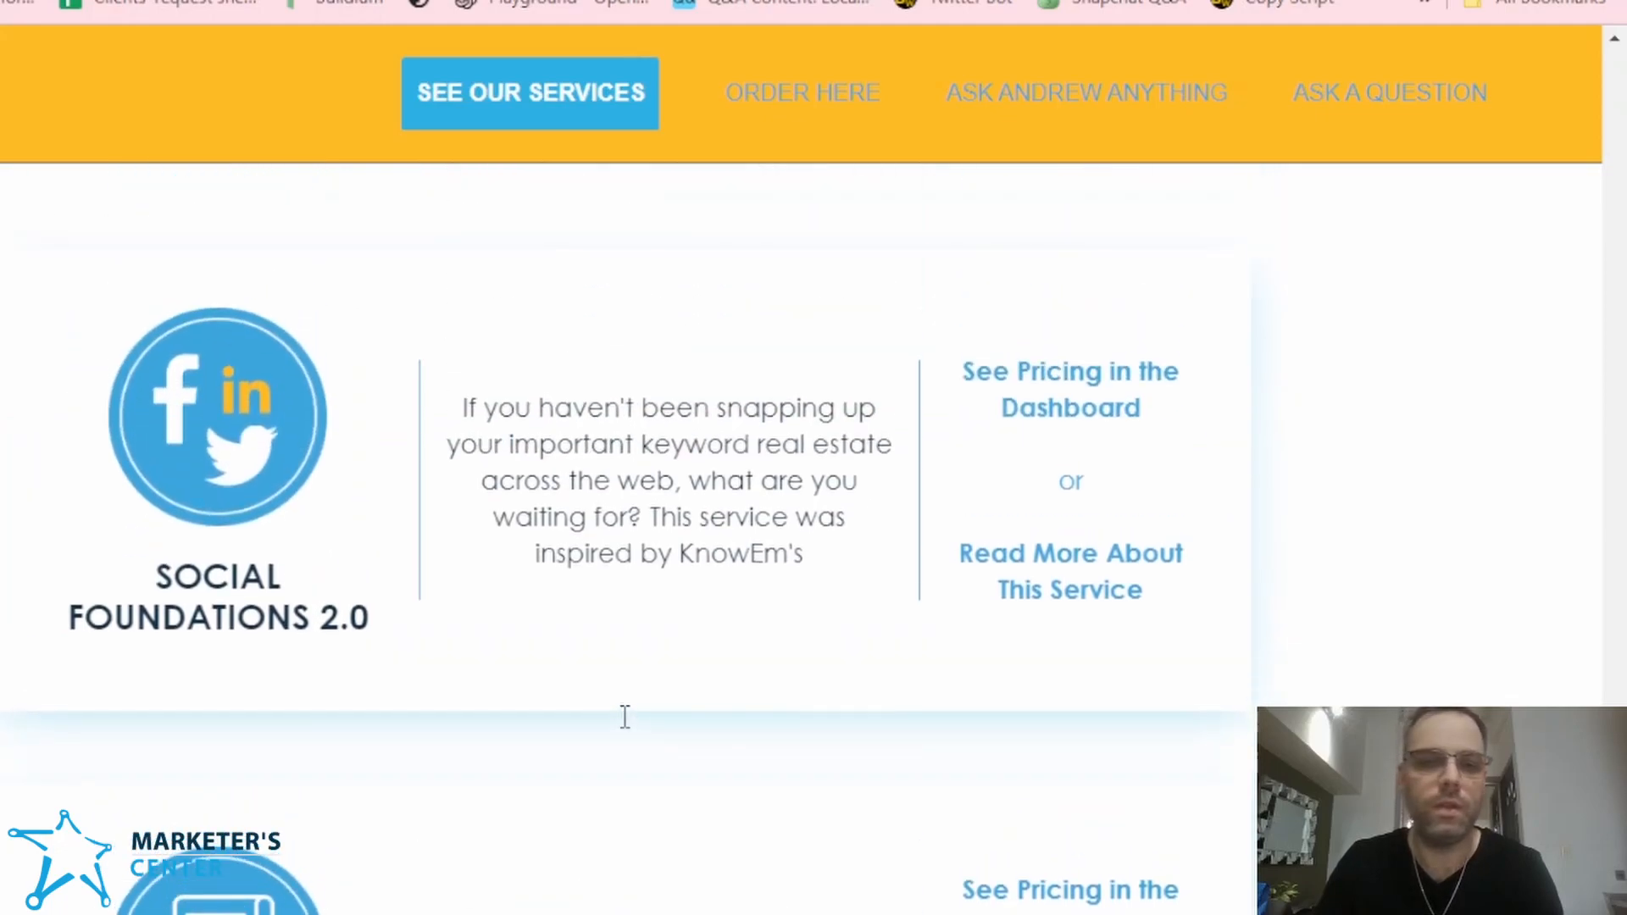
pyautogui.moveTo(628, 726)
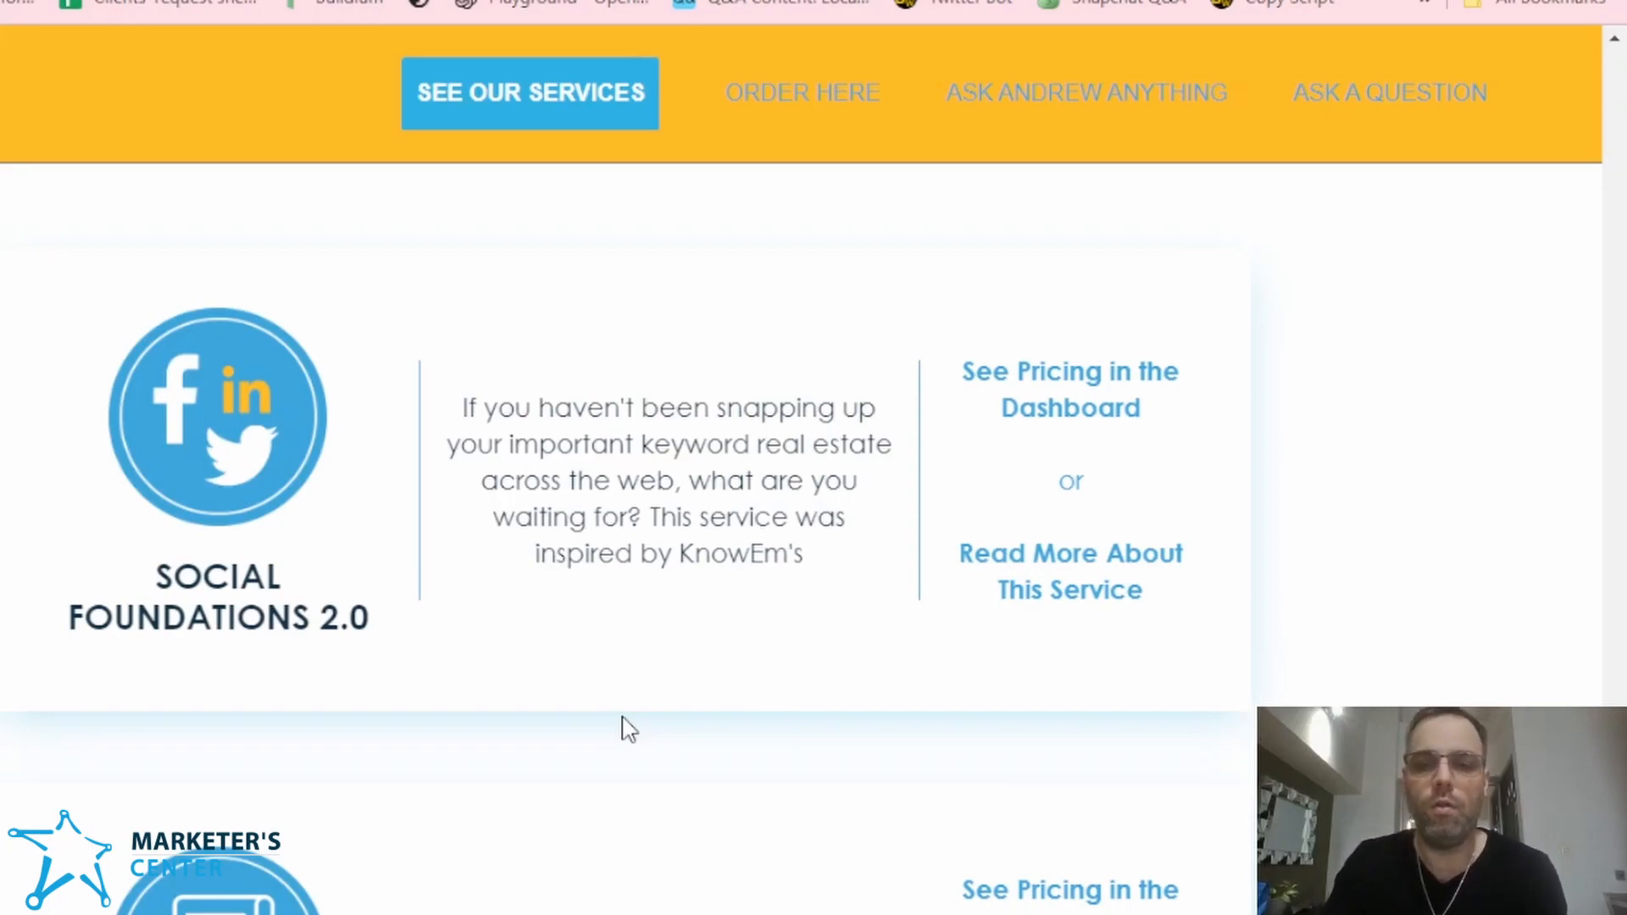
pyautogui.scroll(3)
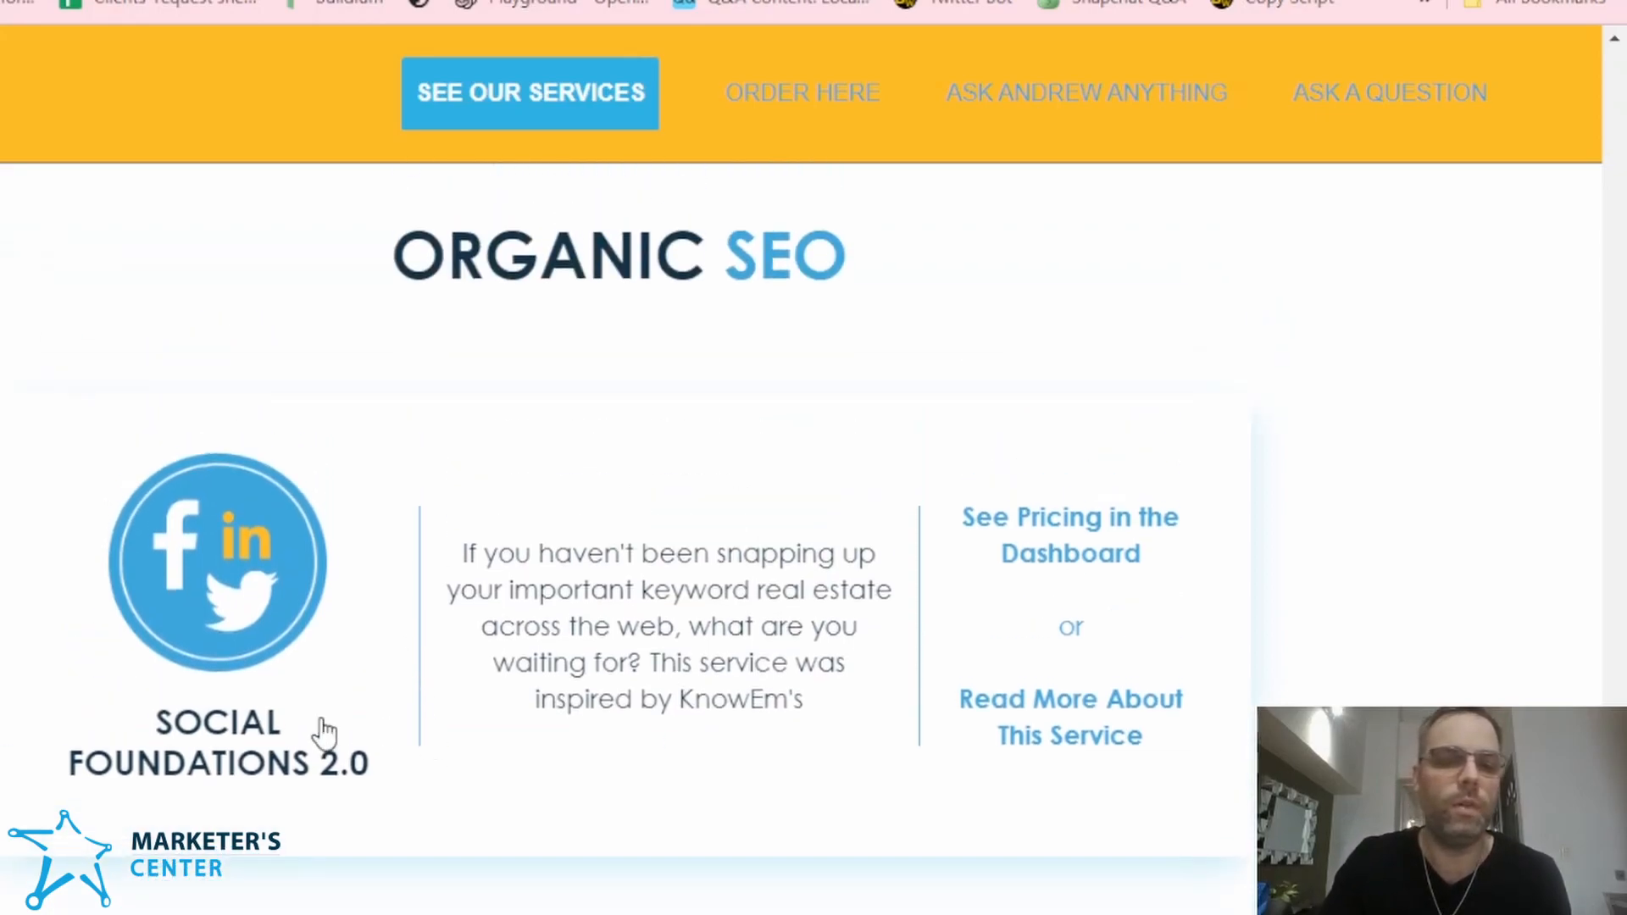
pyautogui.moveTo(761, 664)
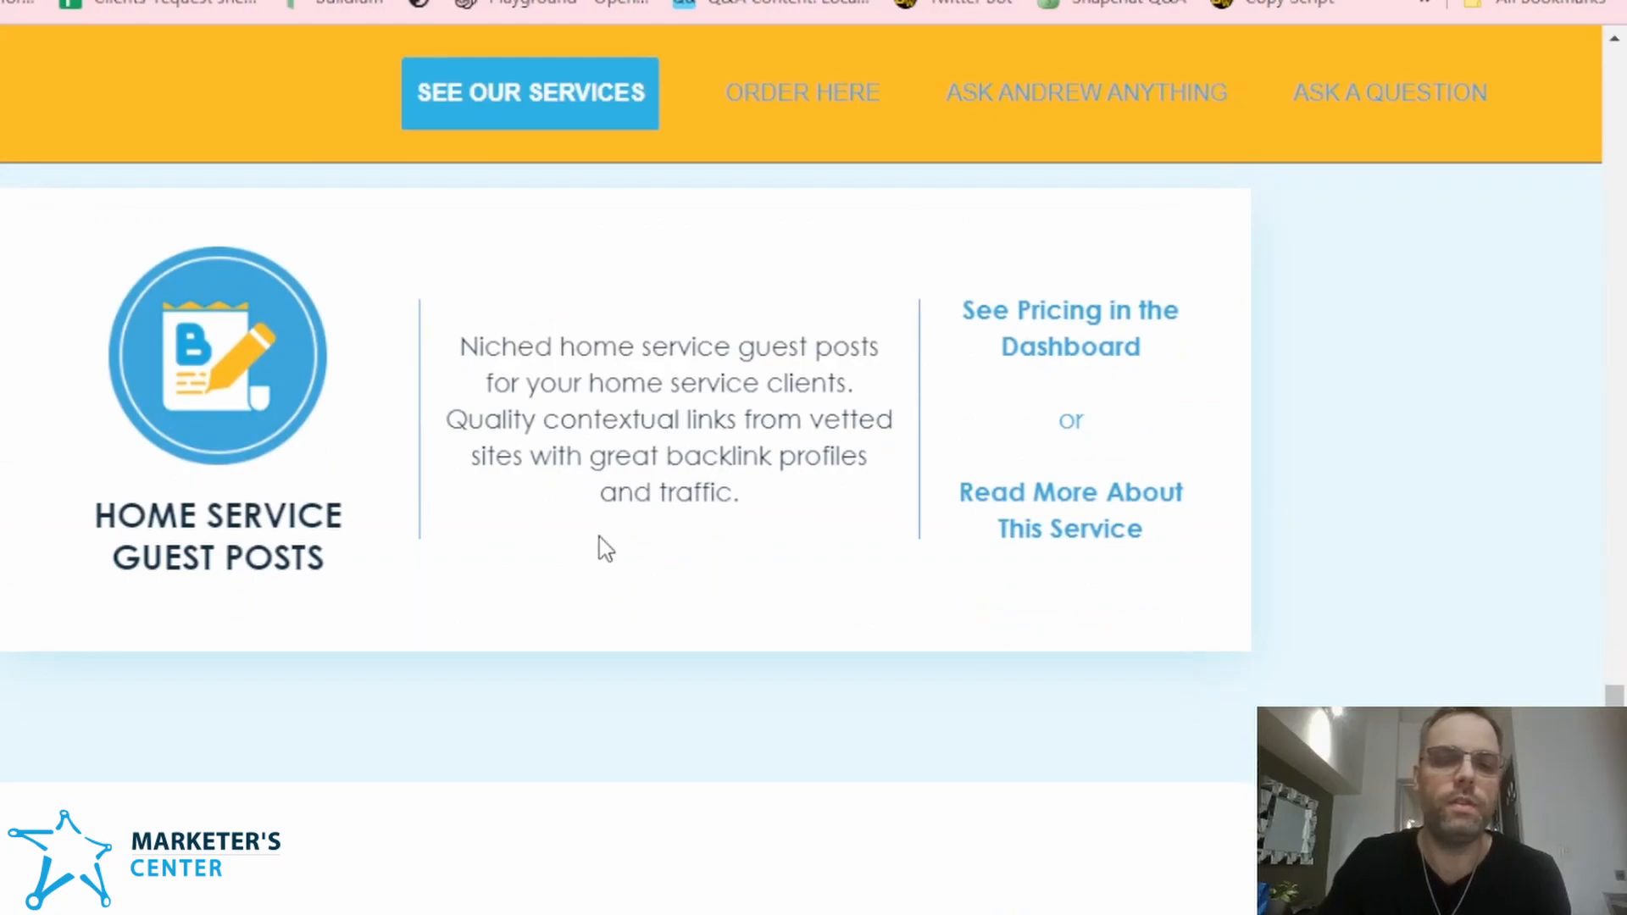
pyautogui.moveTo(480, 363)
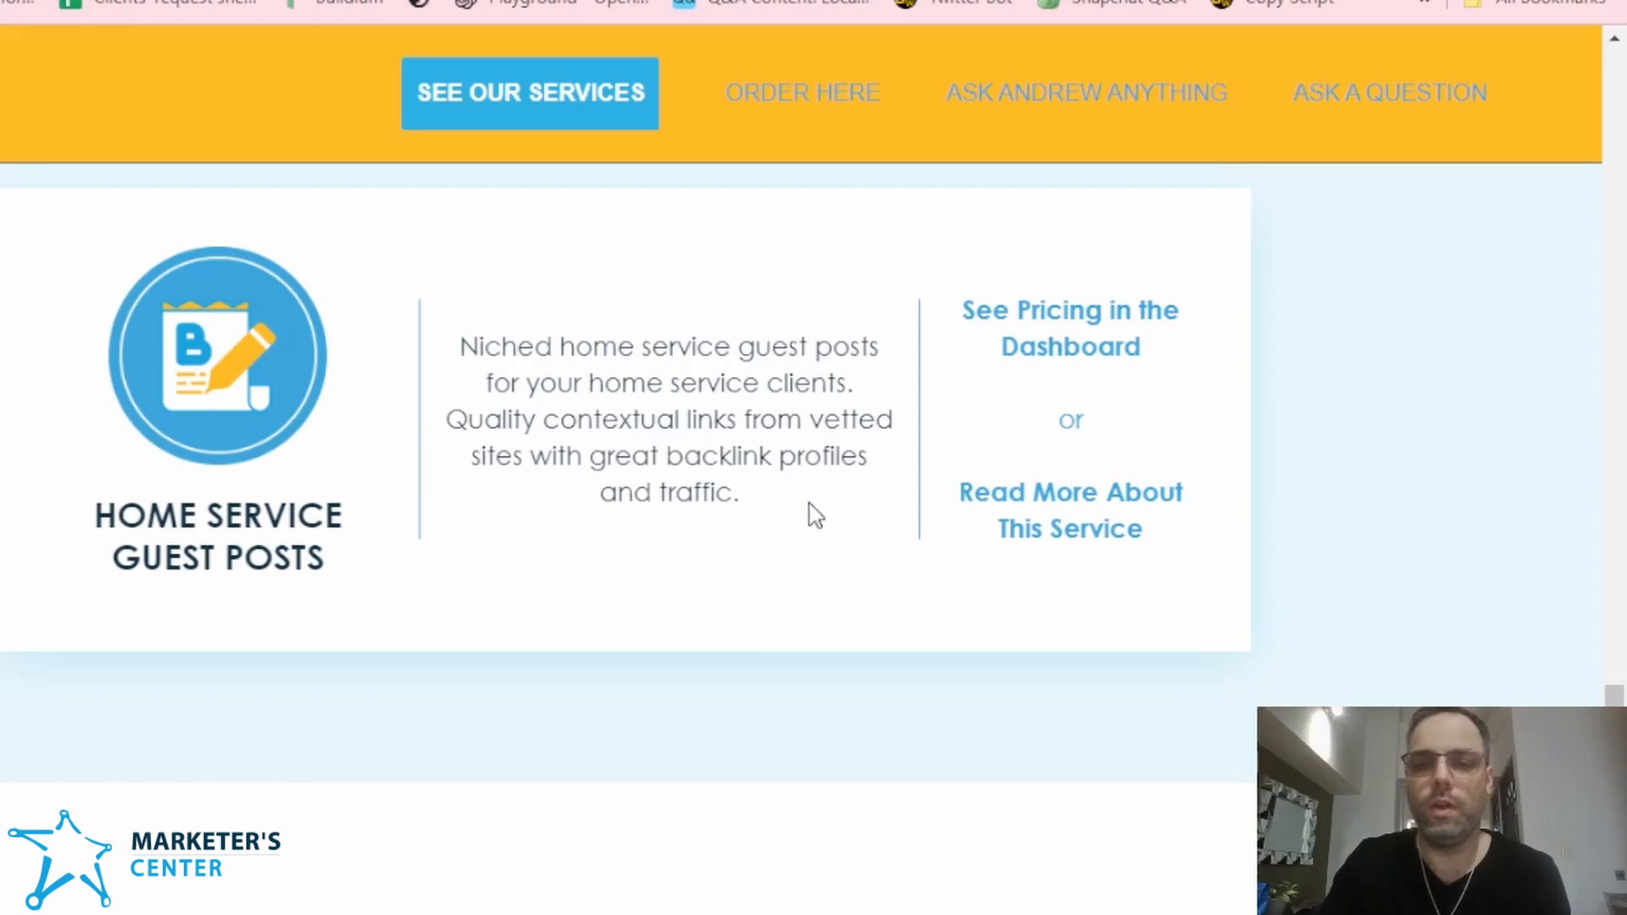
# Step: Scroll up past Rich Media and Service Area Business Citations to GBP Premium Posts
pyautogui.scroll(3)
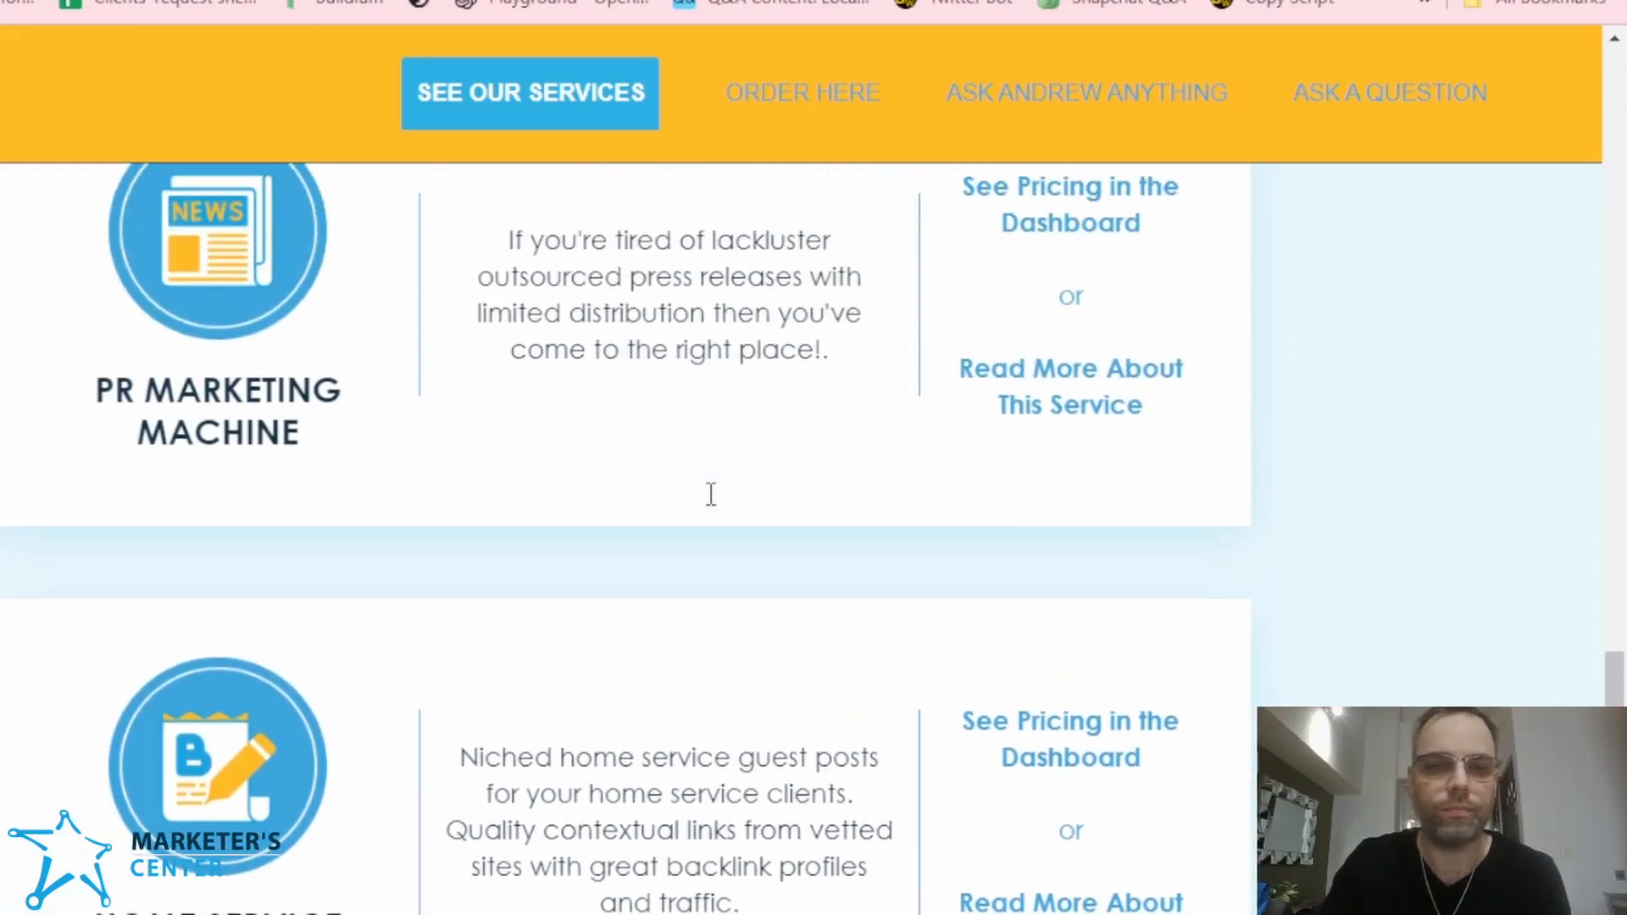
pyautogui.scroll(3)
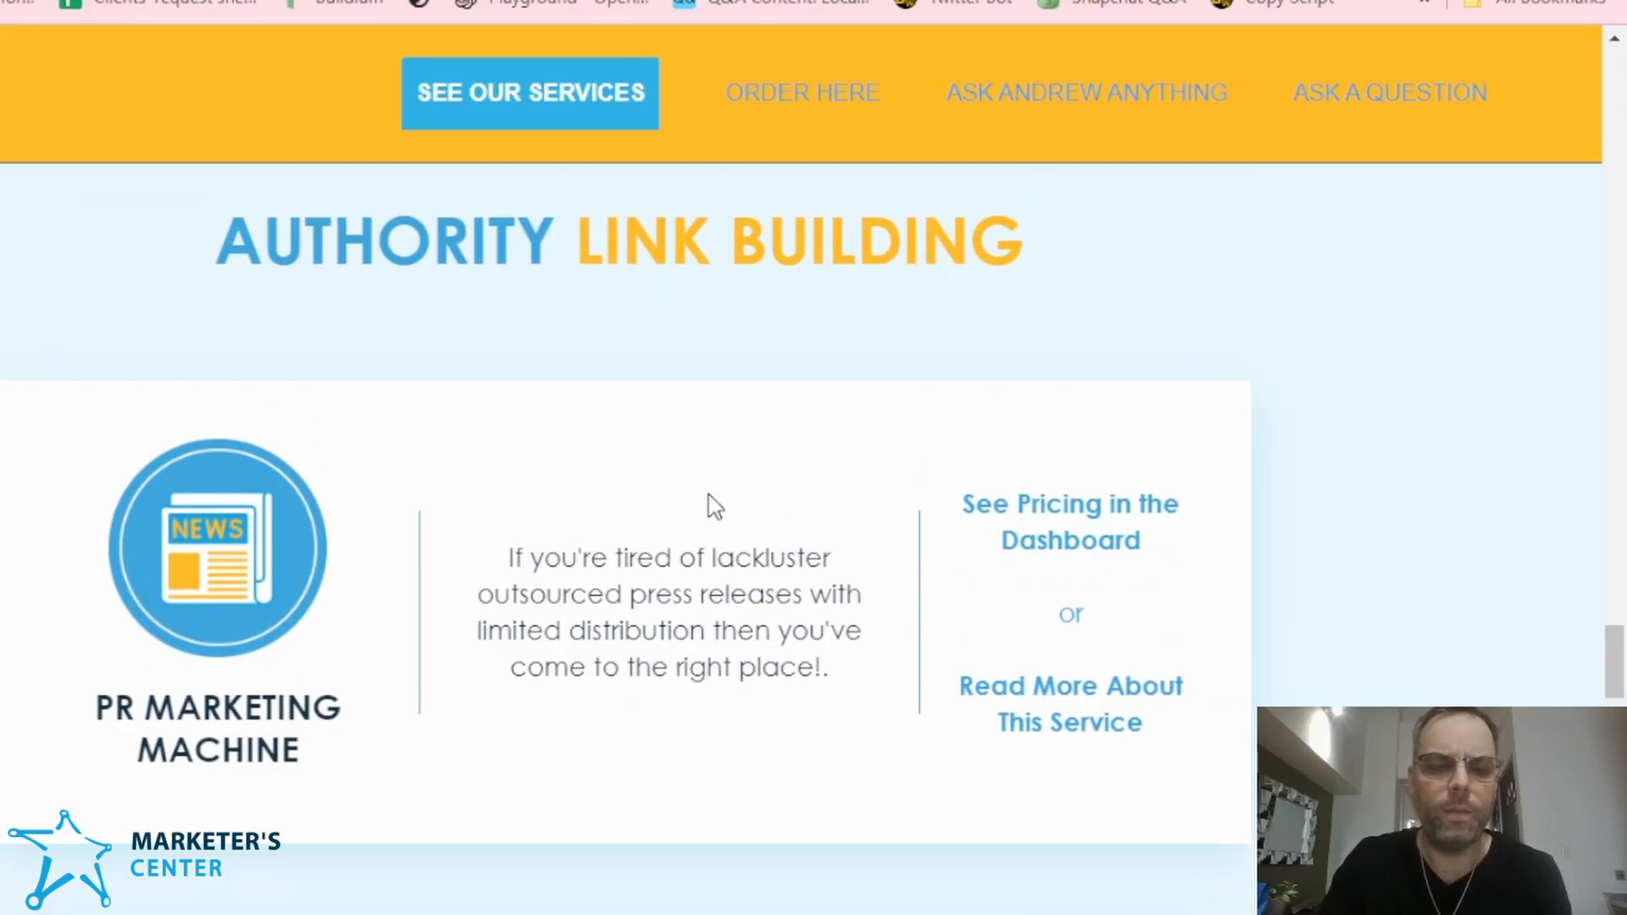
pyautogui.moveTo(680, 667)
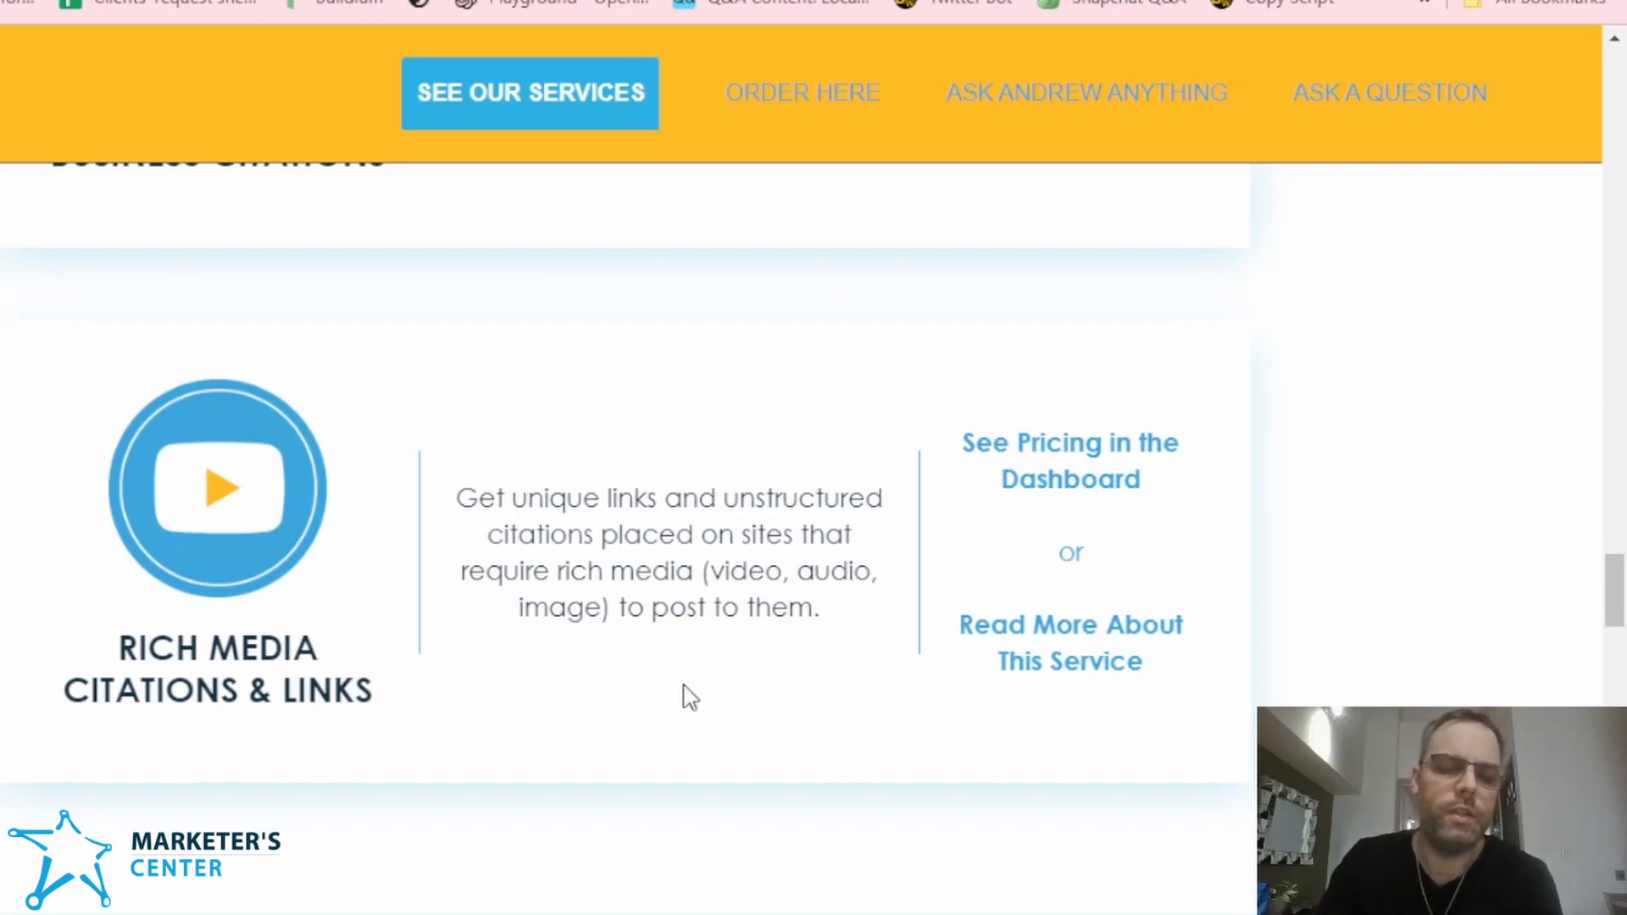
pyautogui.moveTo(406, 641)
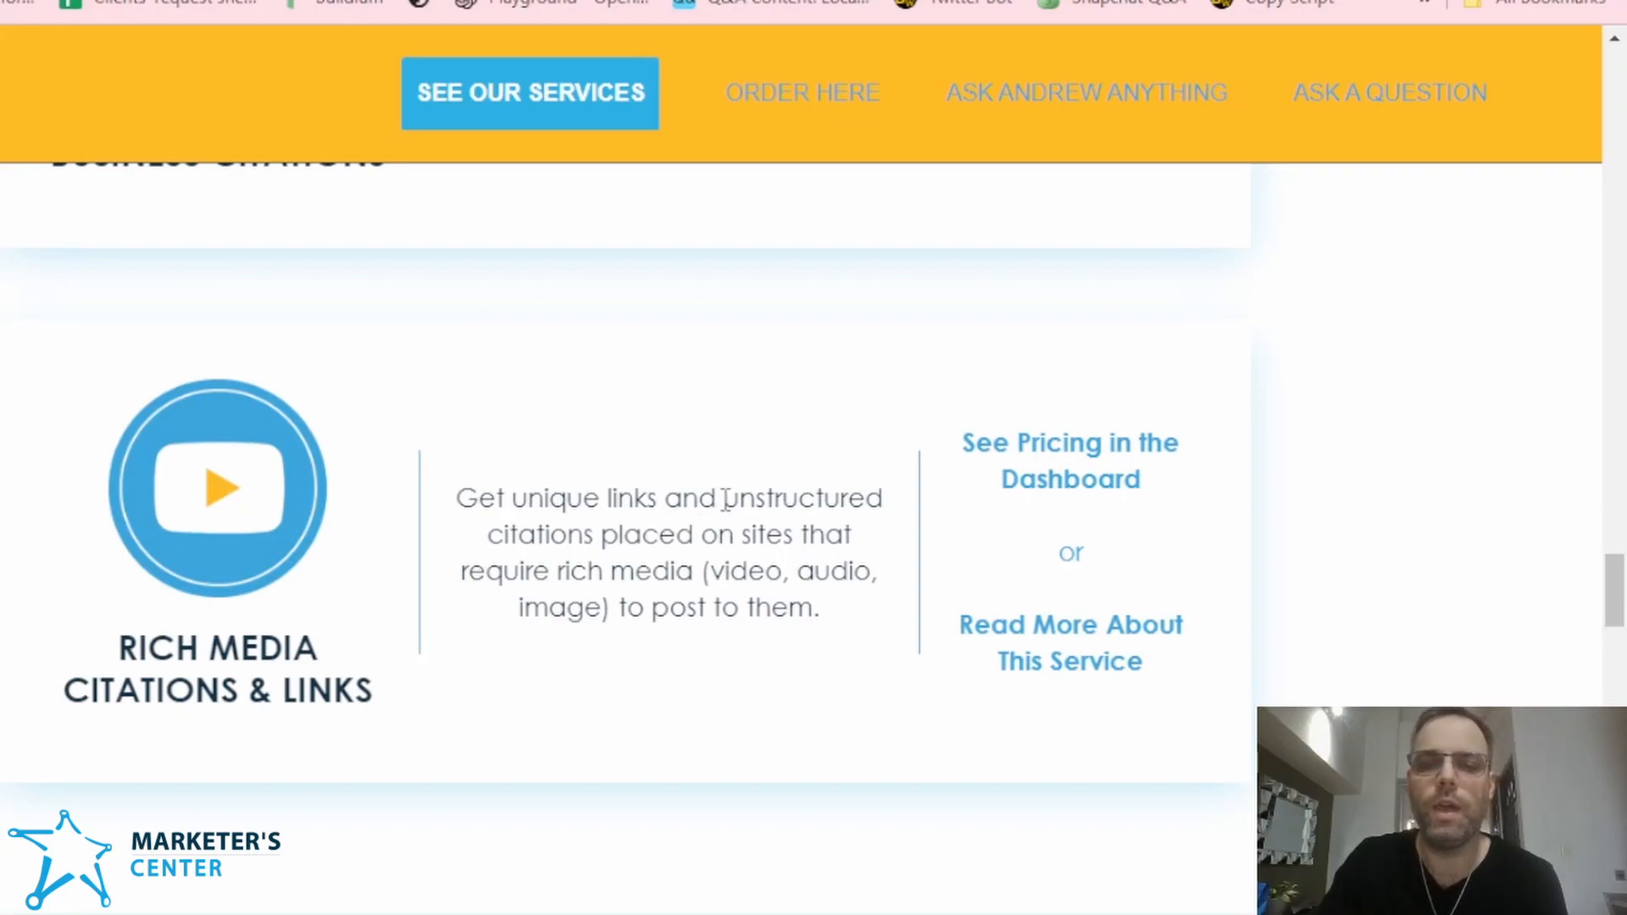
pyautogui.moveTo(781, 570)
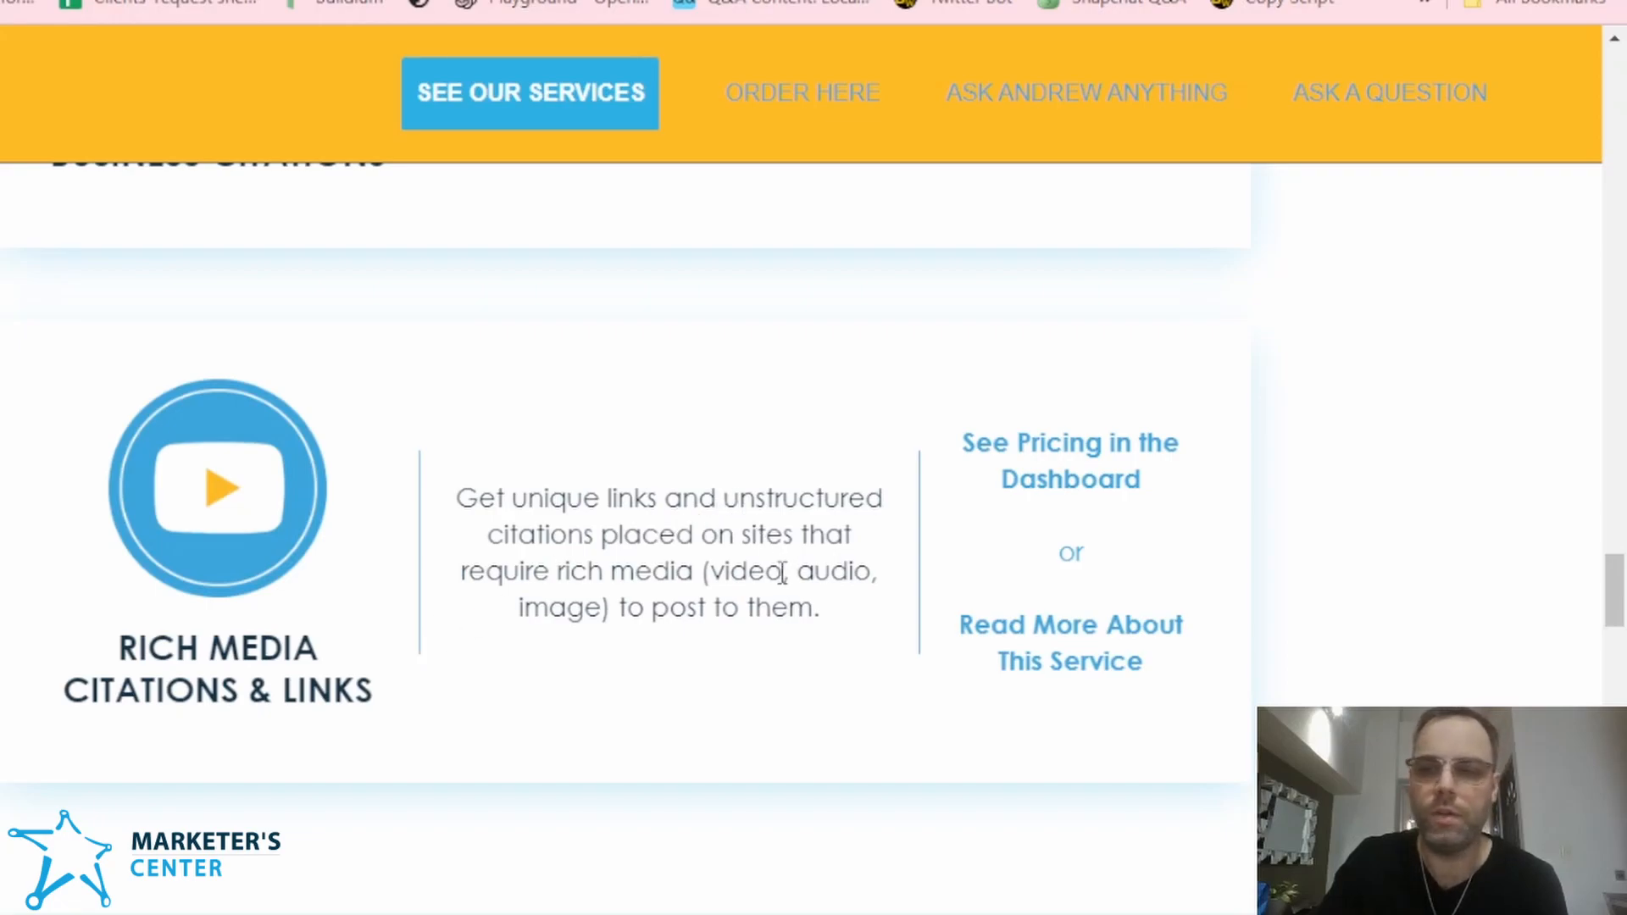
pyautogui.scroll(3)
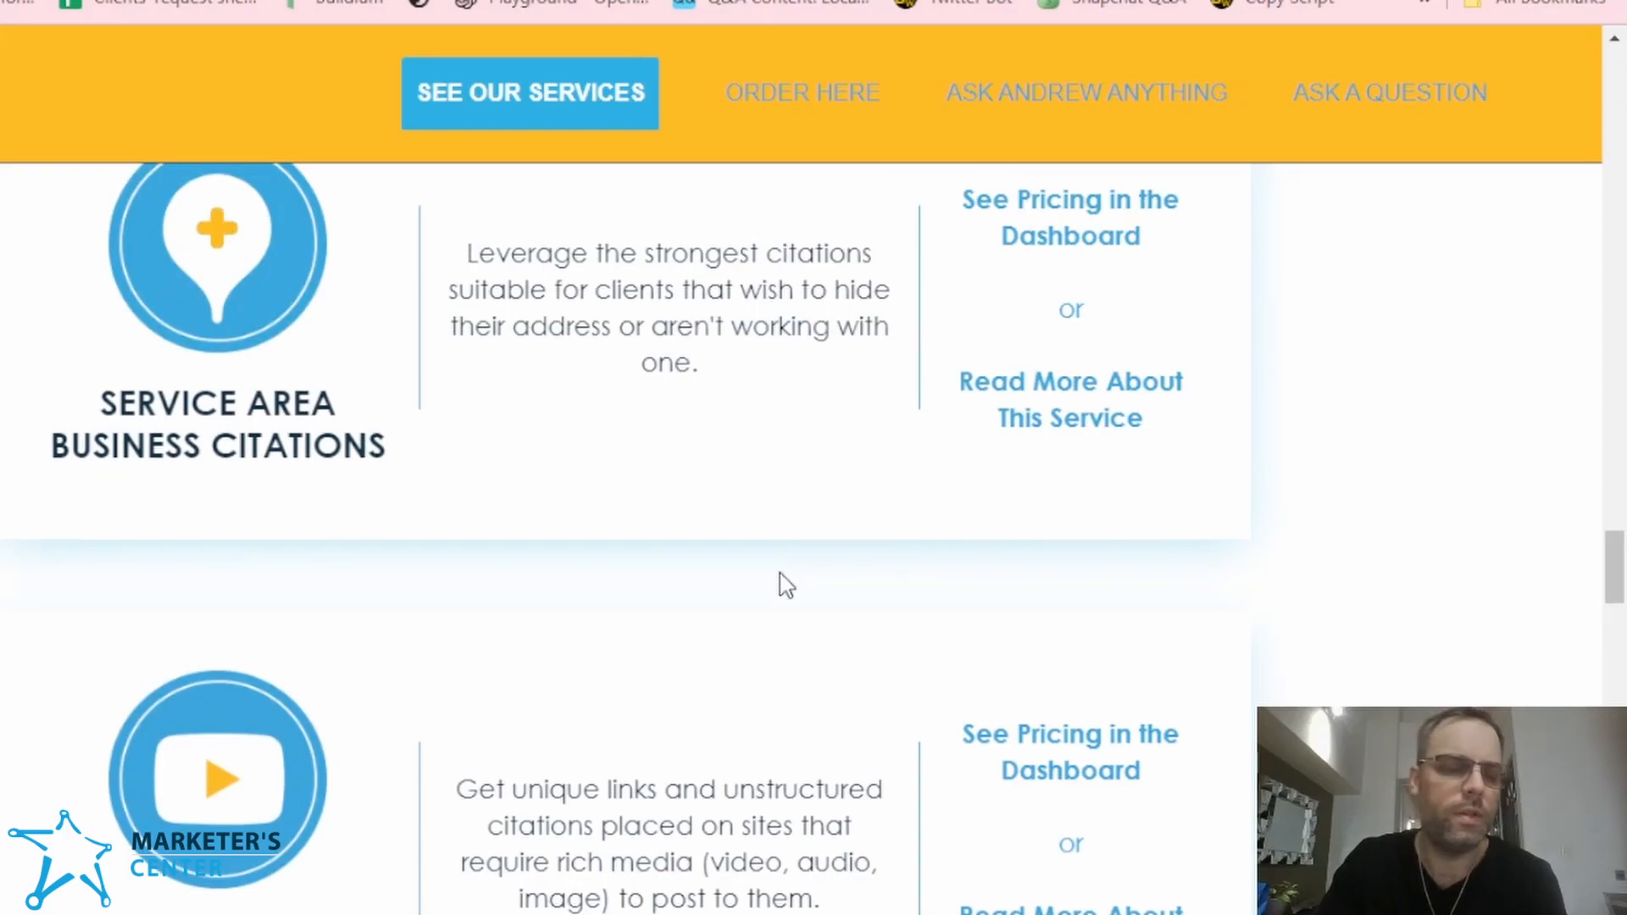
pyautogui.scroll(3)
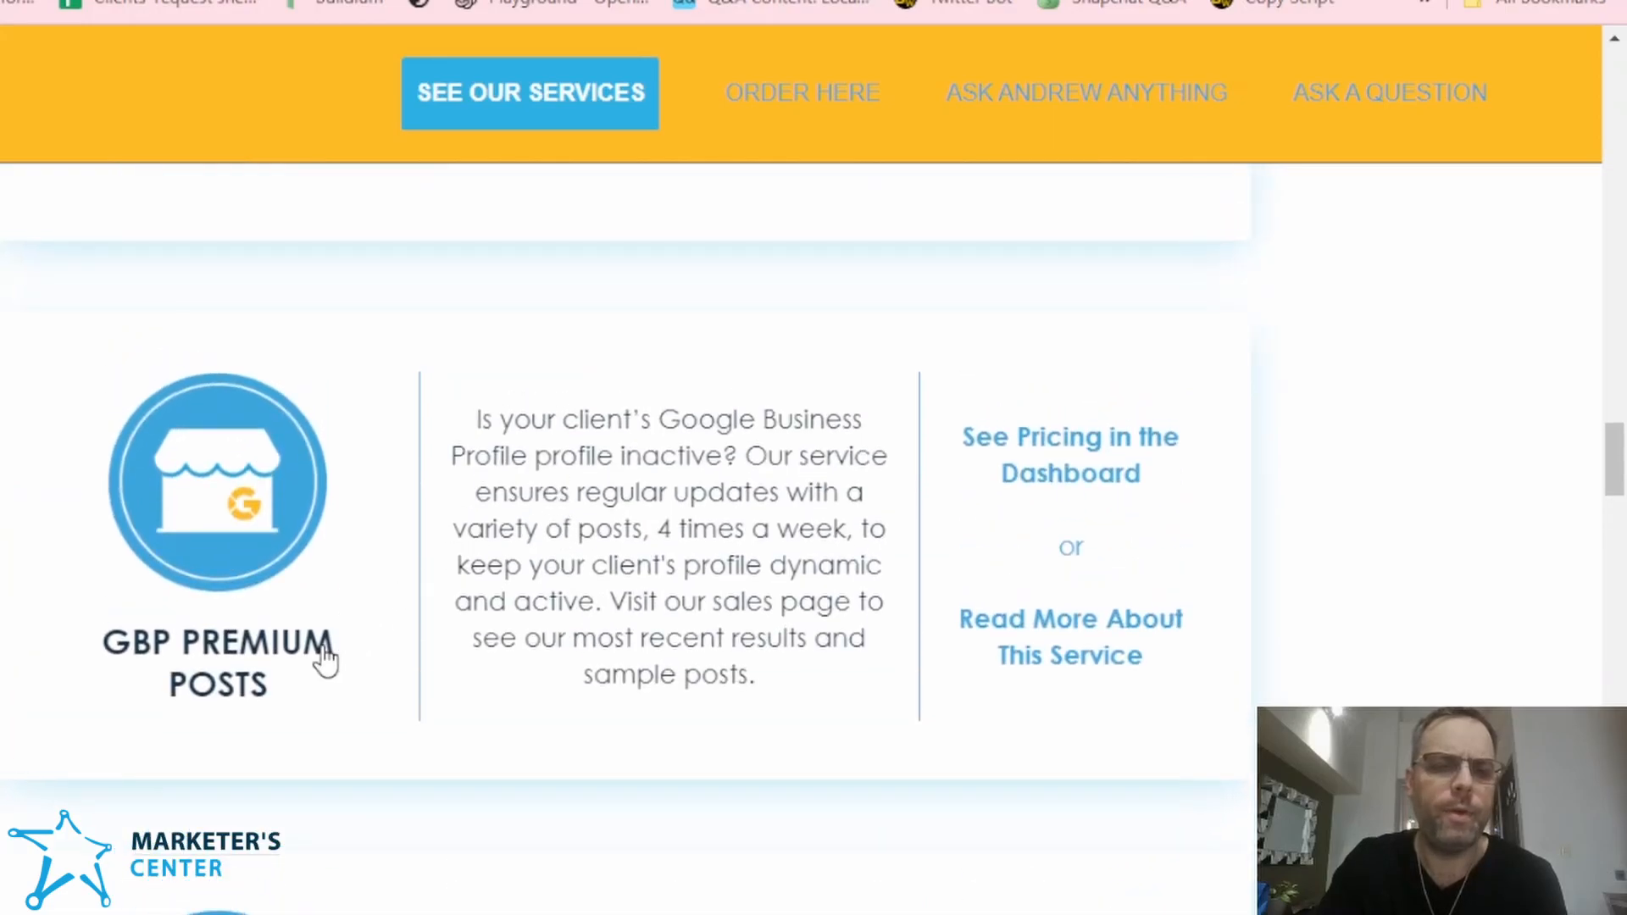
pyautogui.moveTo(647, 587)
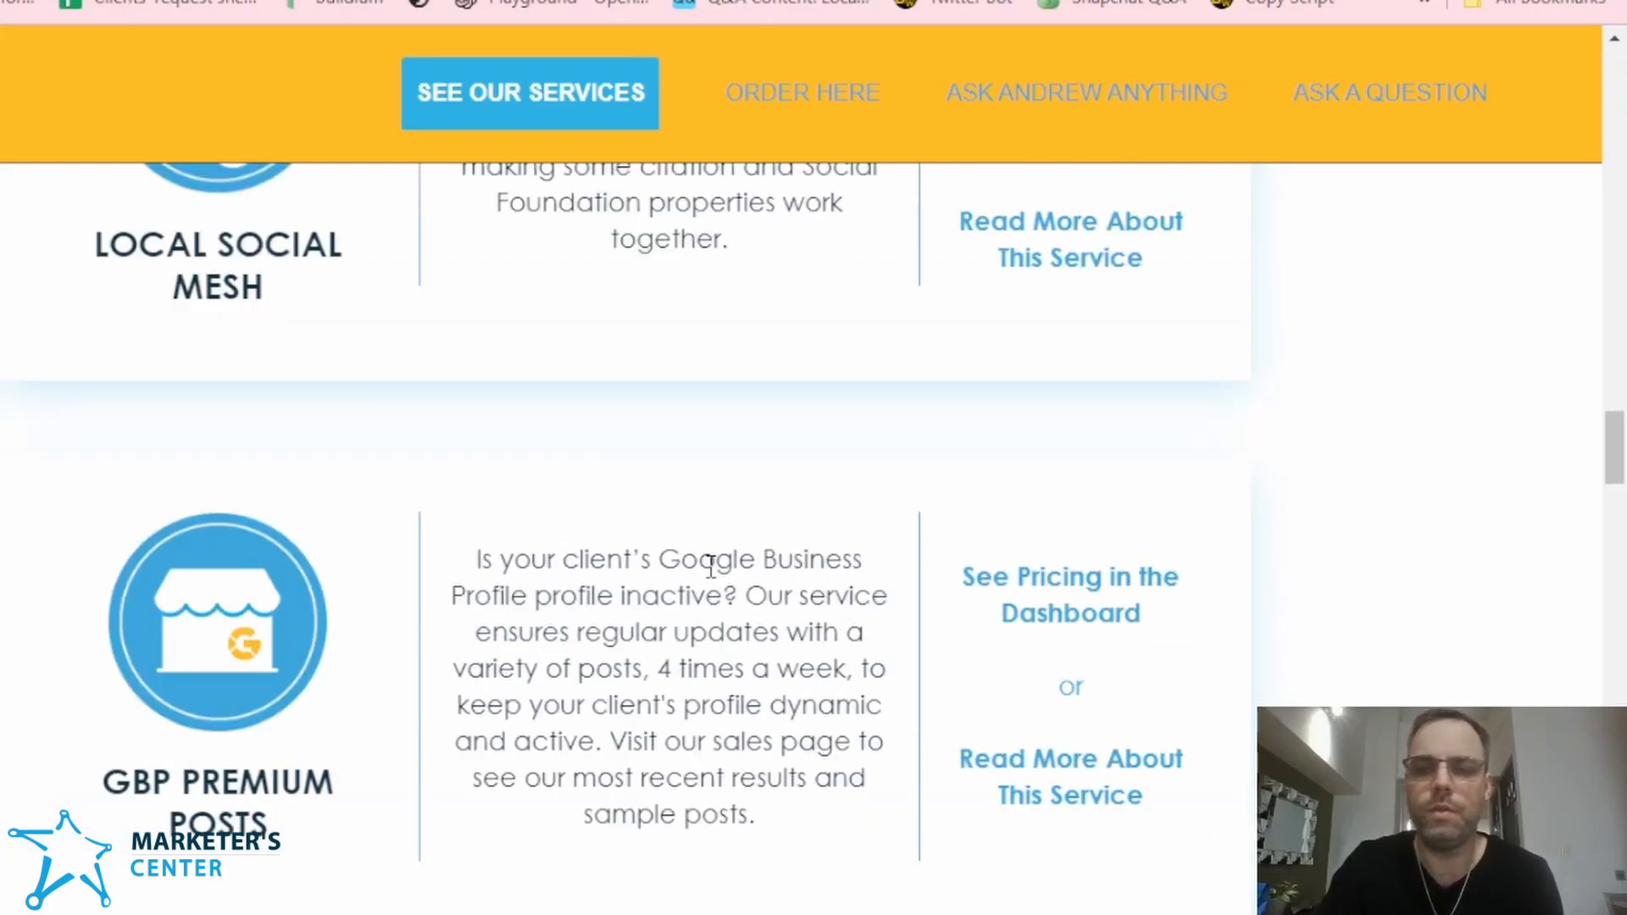
# Step: Scroll up past Local SEO Services to the '15 White-Label Link Building Services' banner
pyautogui.scroll(3)
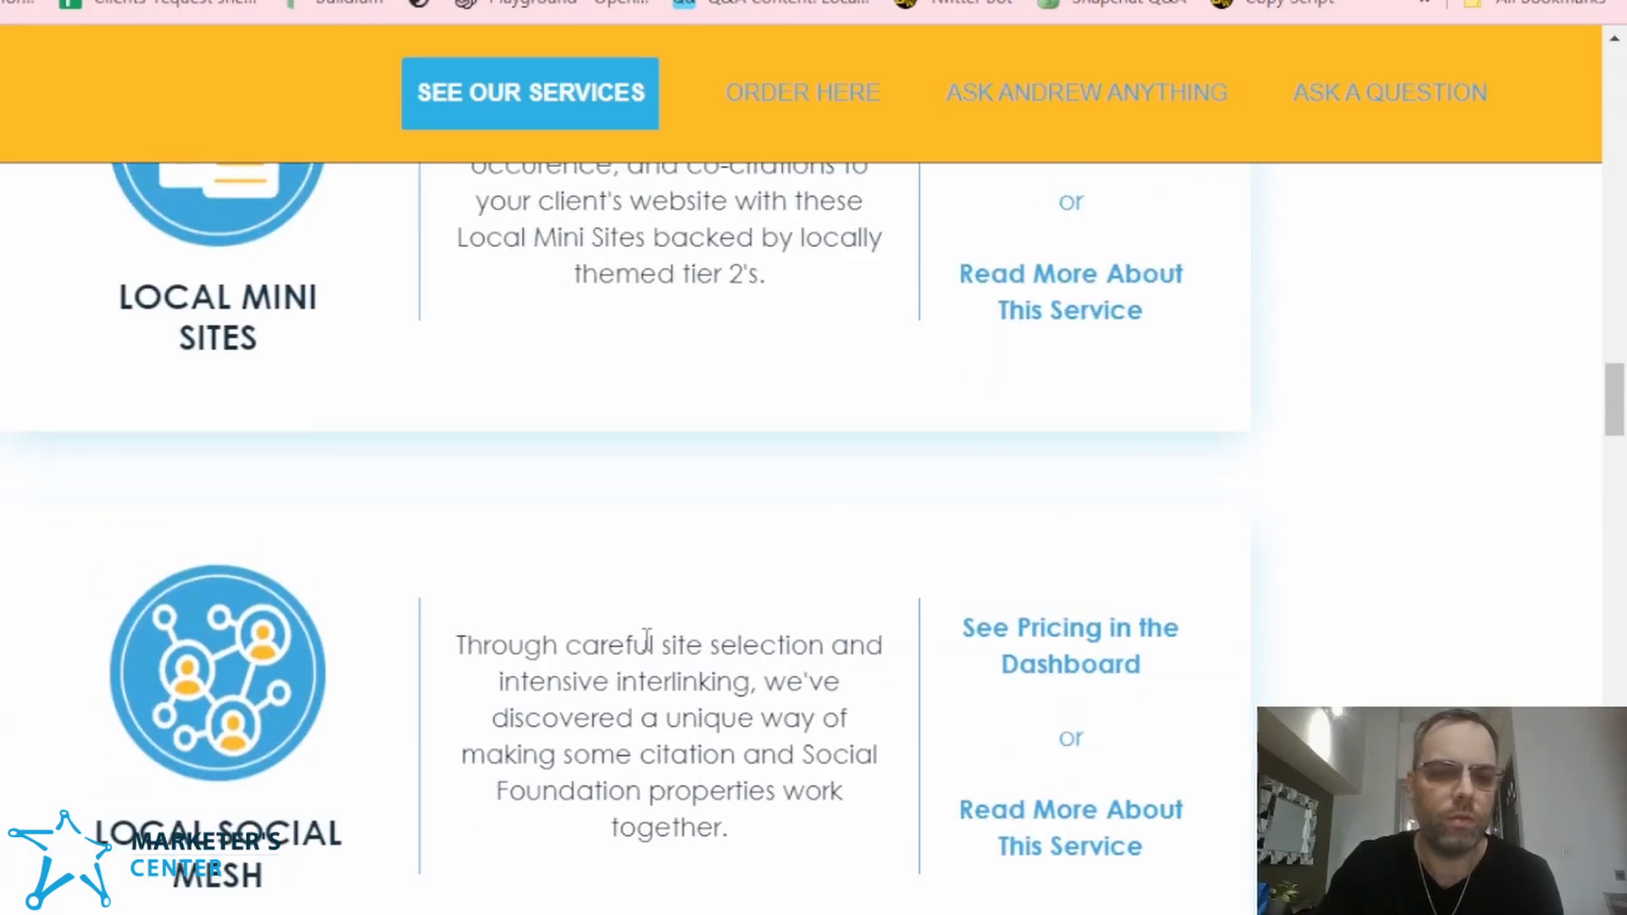
pyautogui.scroll(-3)
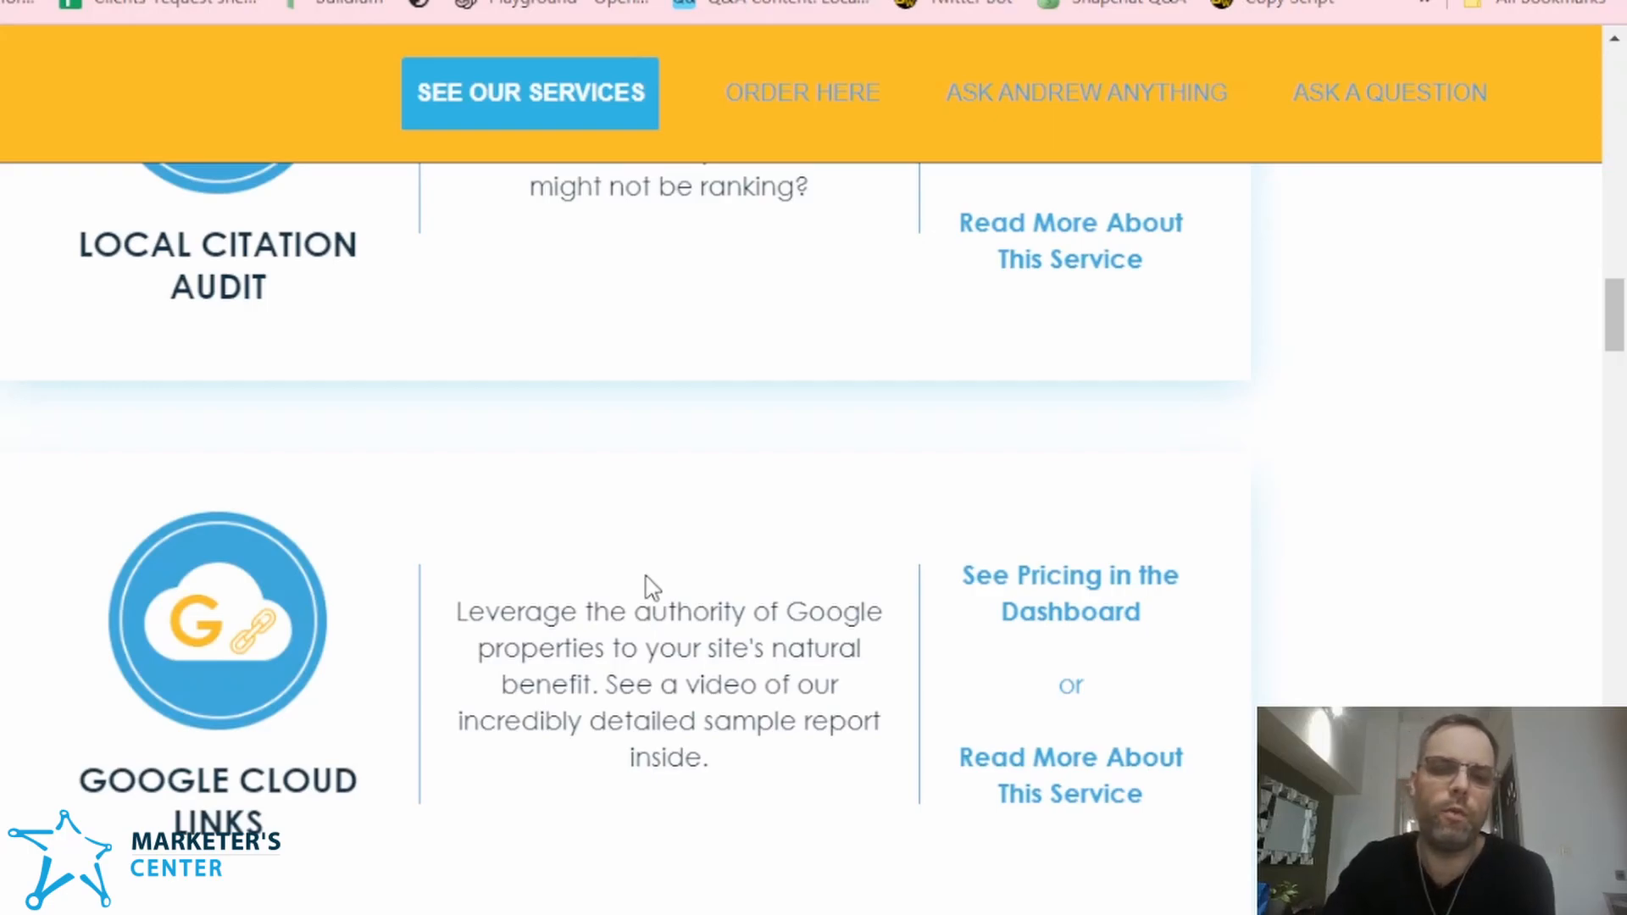
pyautogui.scroll(3)
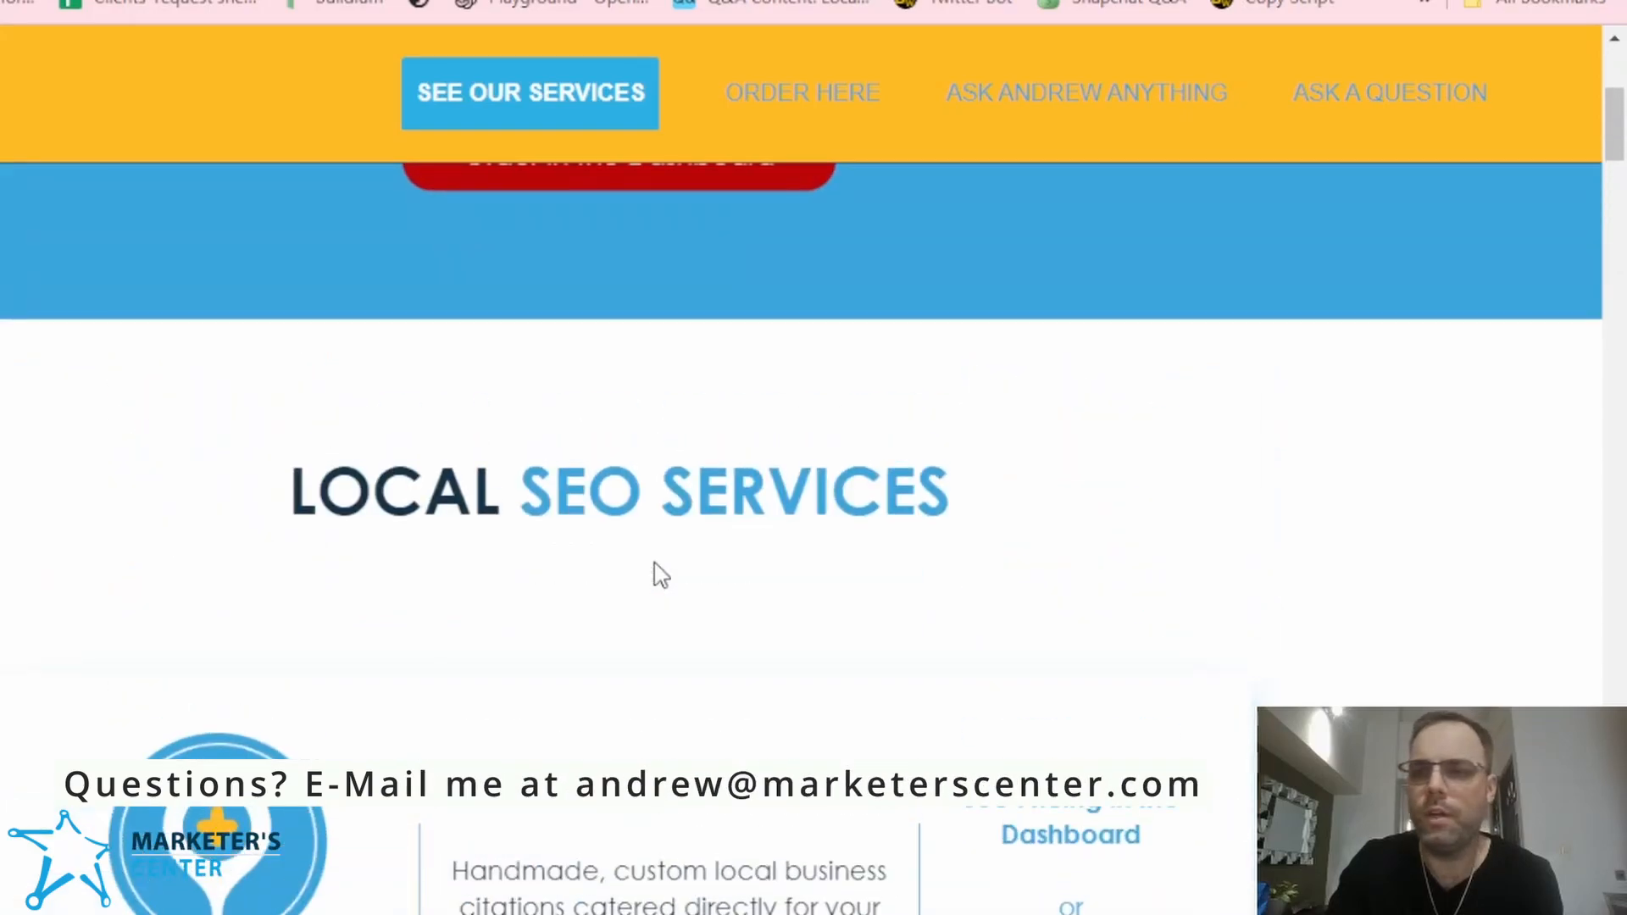
pyautogui.scroll(-3)
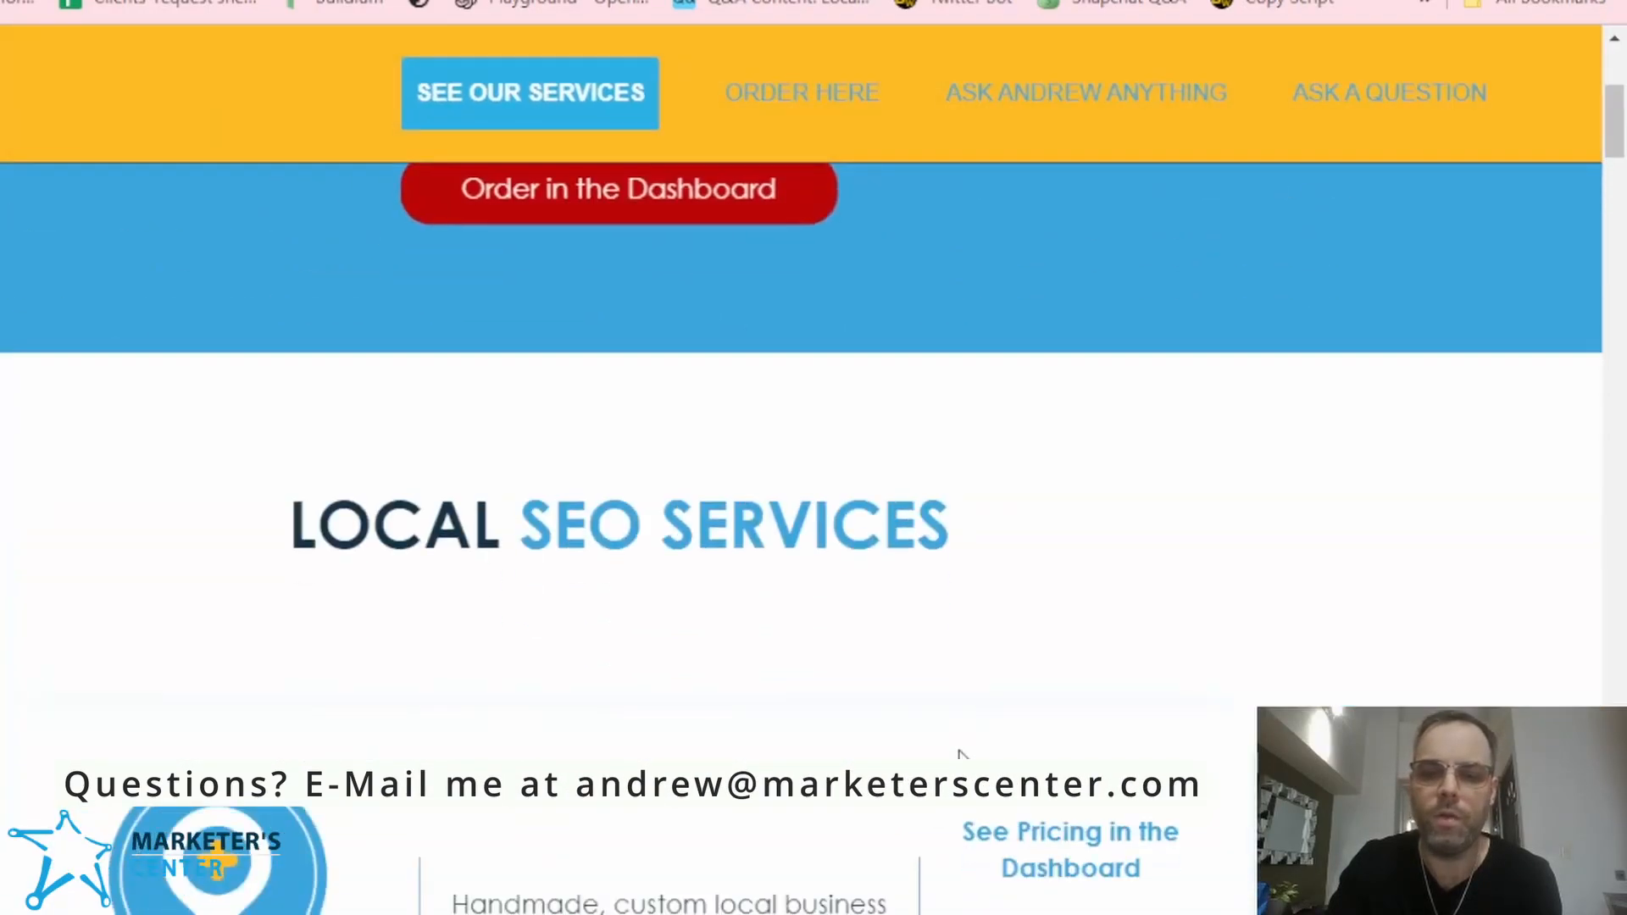
pyautogui.scroll(3)
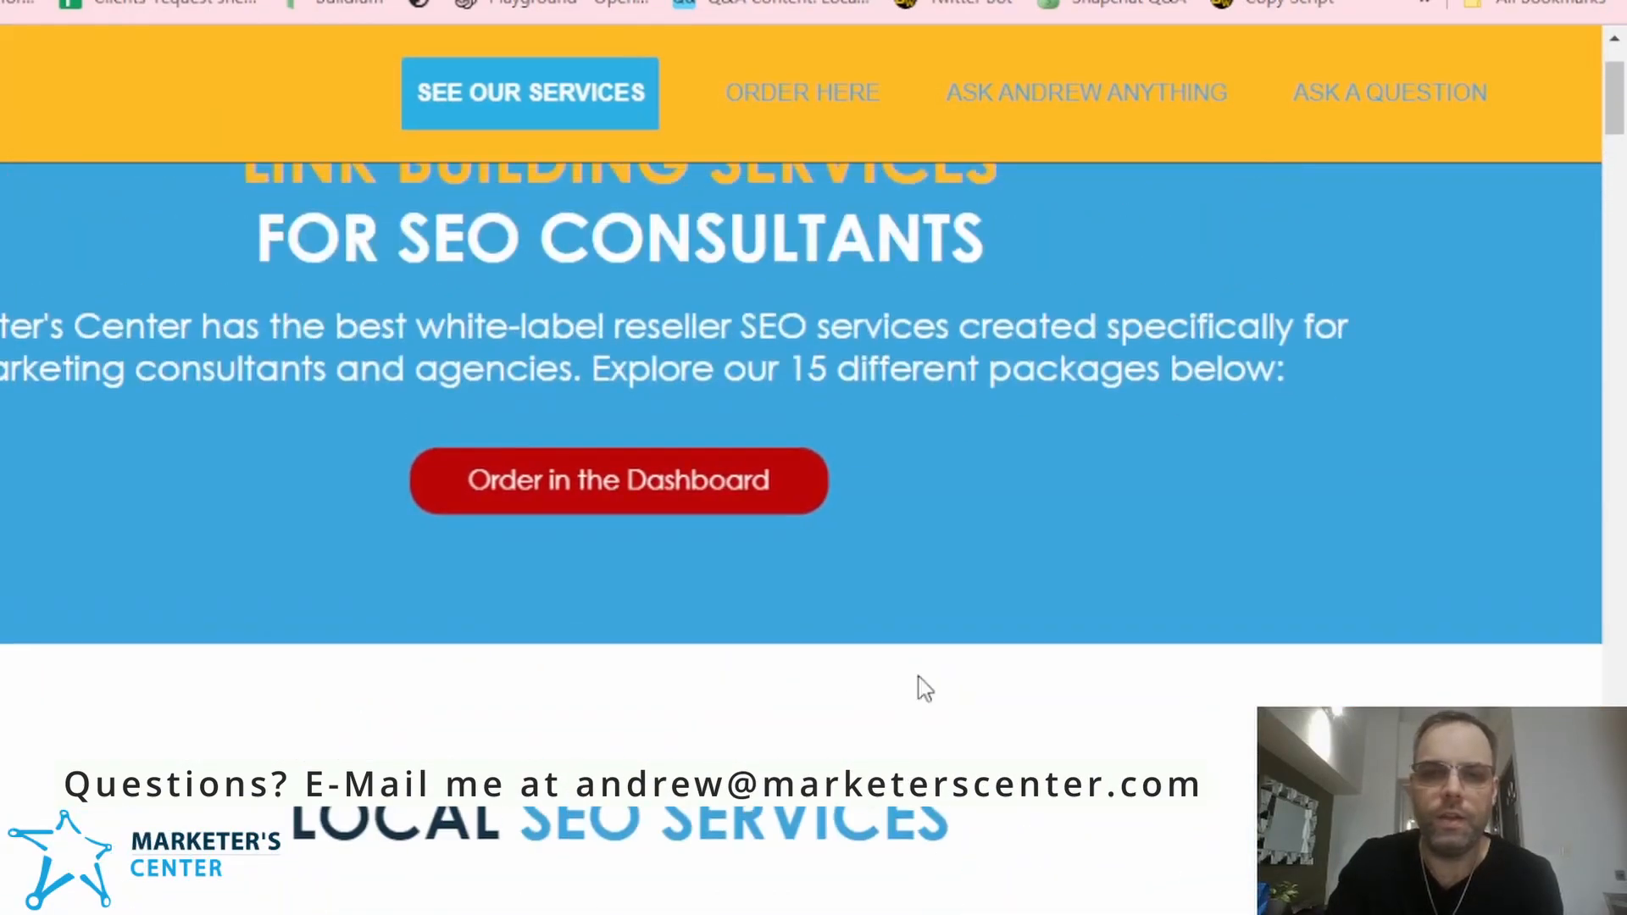
pyautogui.scroll(3)
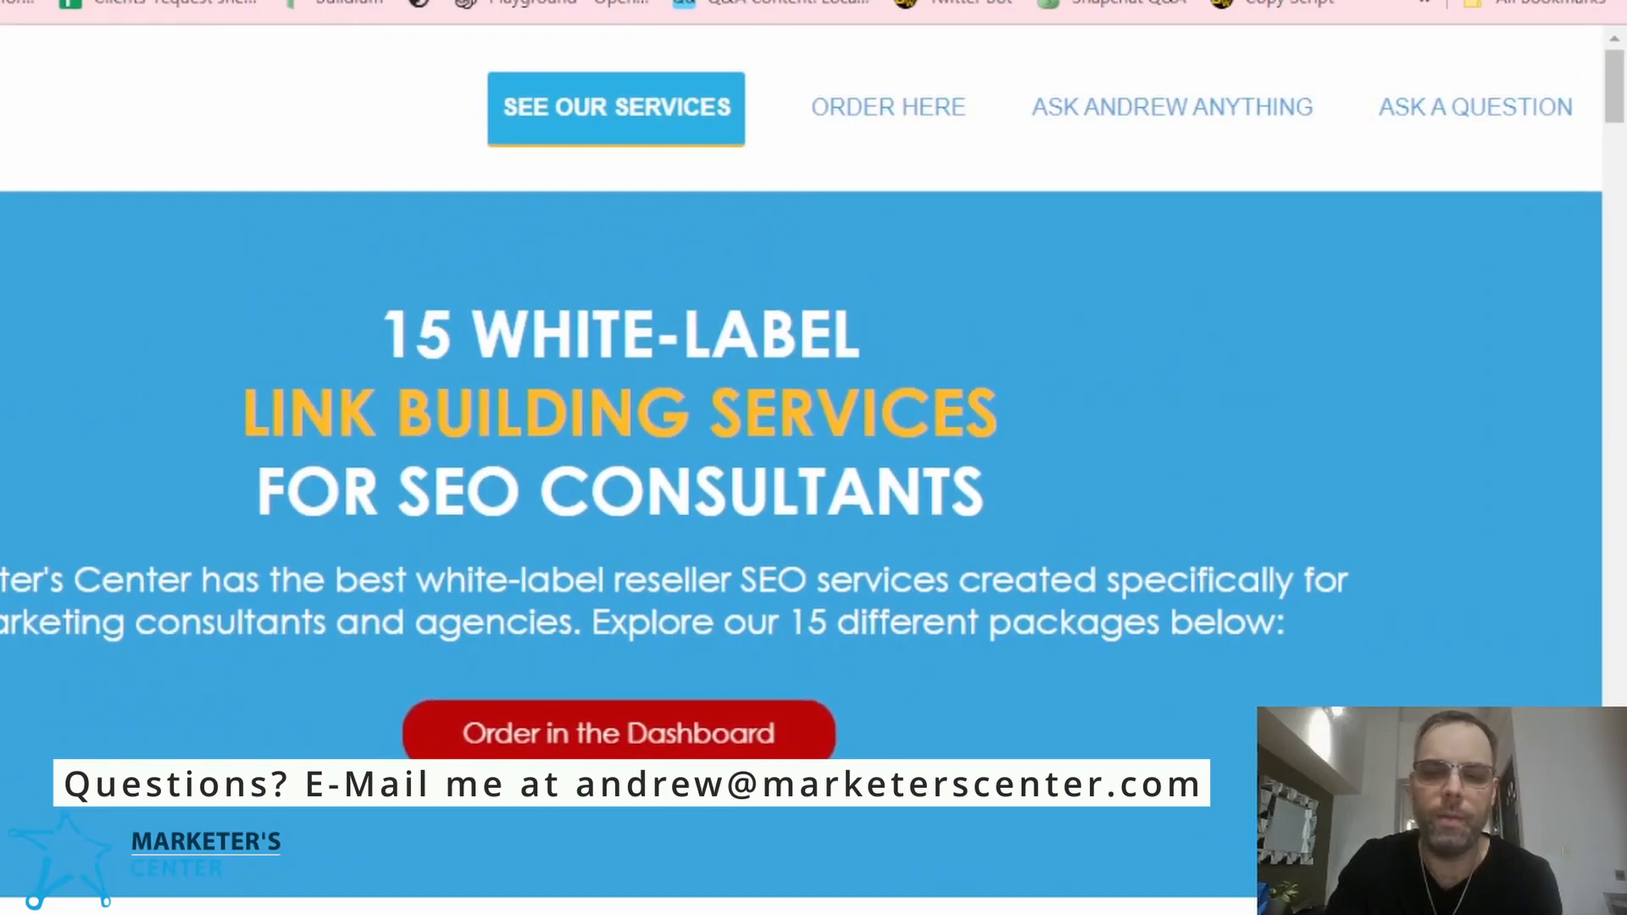